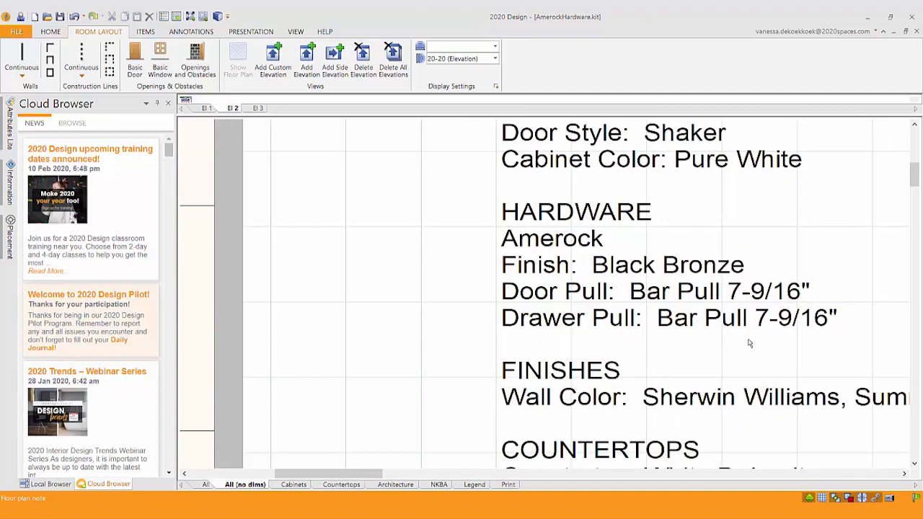
{"action": "mouse_move", "coordinate": [672, 210]}
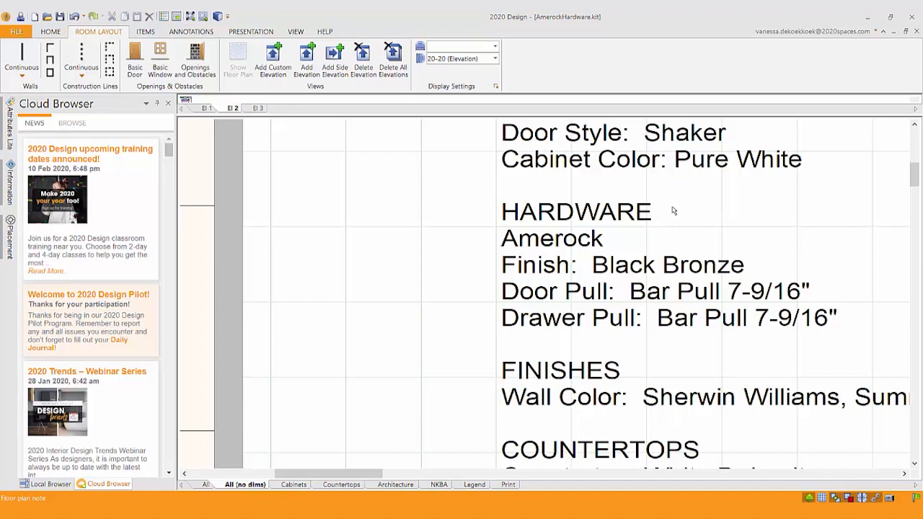
{"action": "mouse_move", "coordinate": [638, 219]}
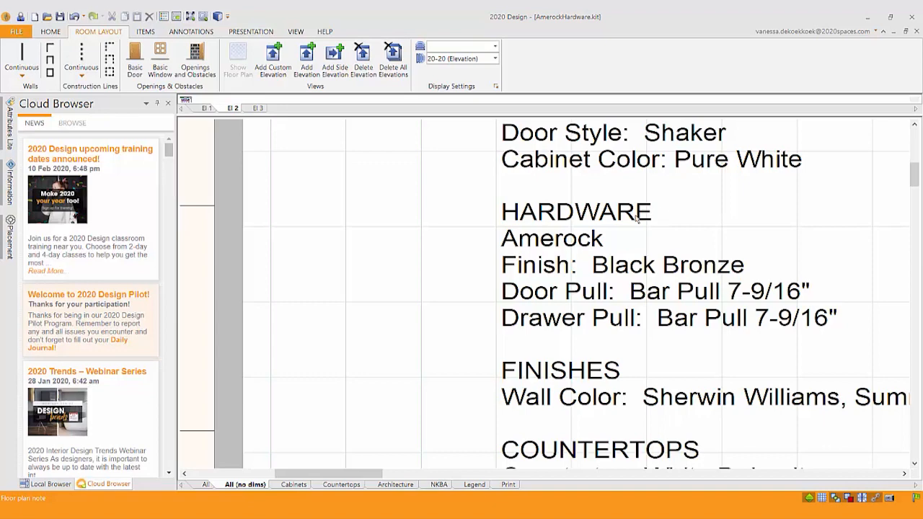
{"action": "mouse_move", "coordinate": [597, 251]}
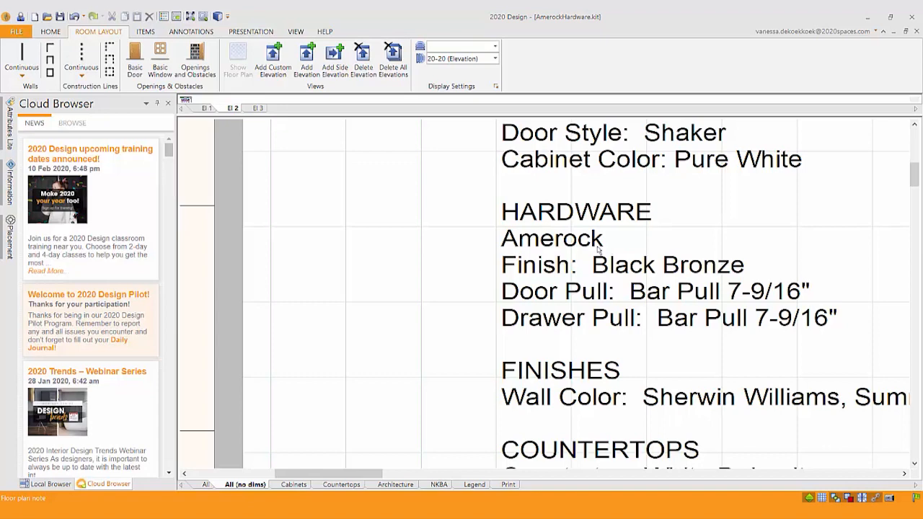
{"action": "mouse_move", "coordinate": [703, 289]}
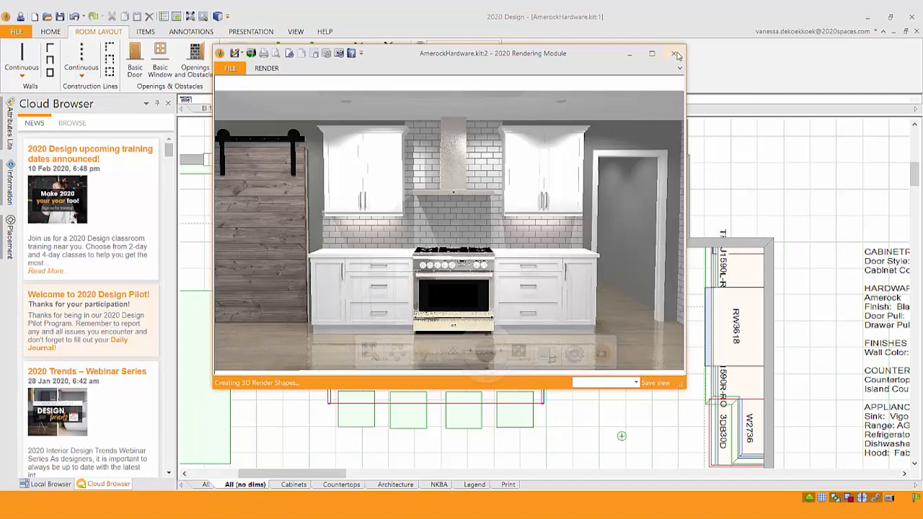
Close the 3D render and browse the AMEROCK catalog in the Local Browser
{"action": "left_click", "coordinate": [675, 53]}
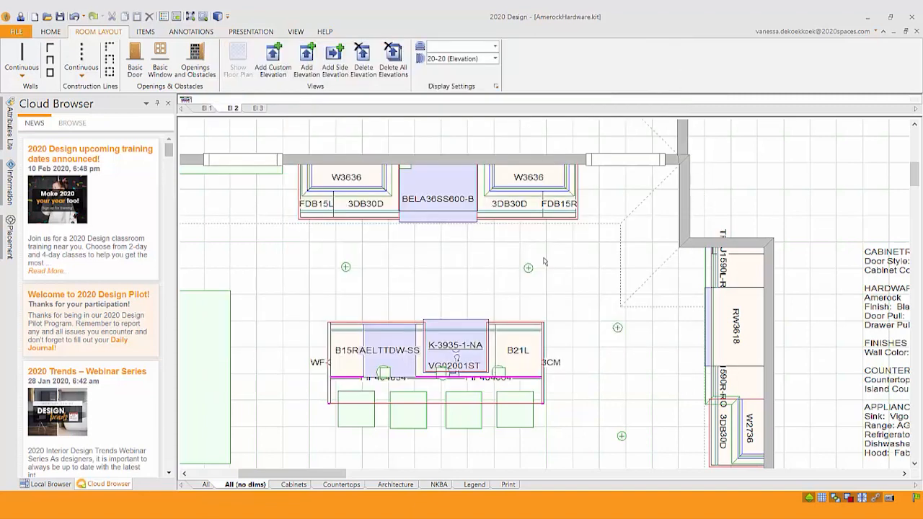
{"action": "mouse_move", "coordinate": [479, 266]}
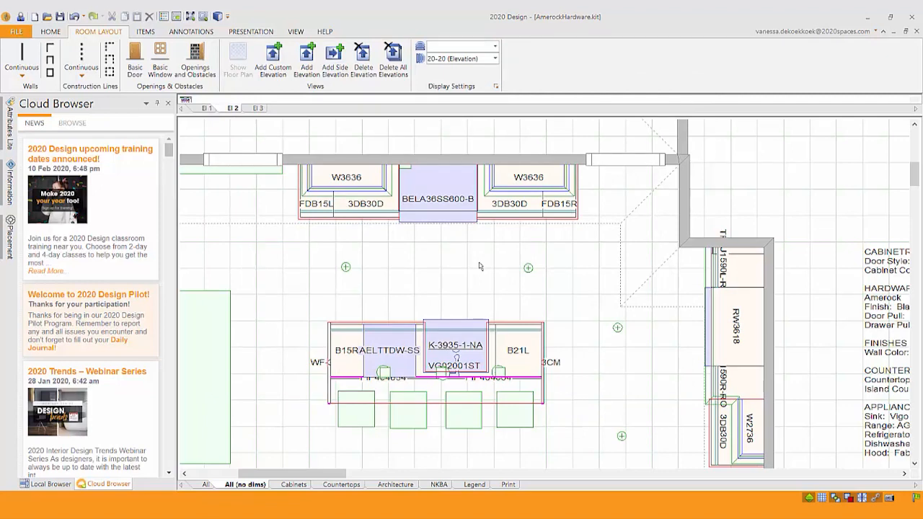
{"action": "left_click", "coordinate": [50, 484]}
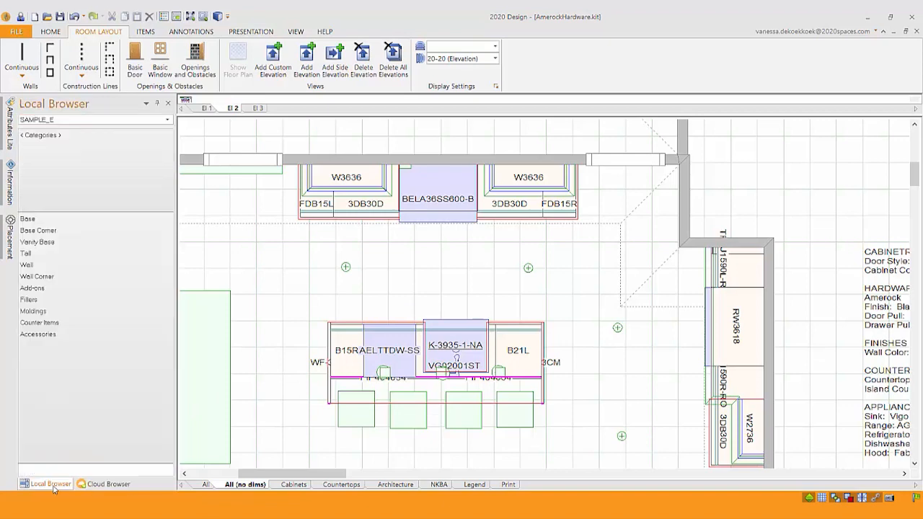
{"action": "left_click", "coordinate": [168, 118]}
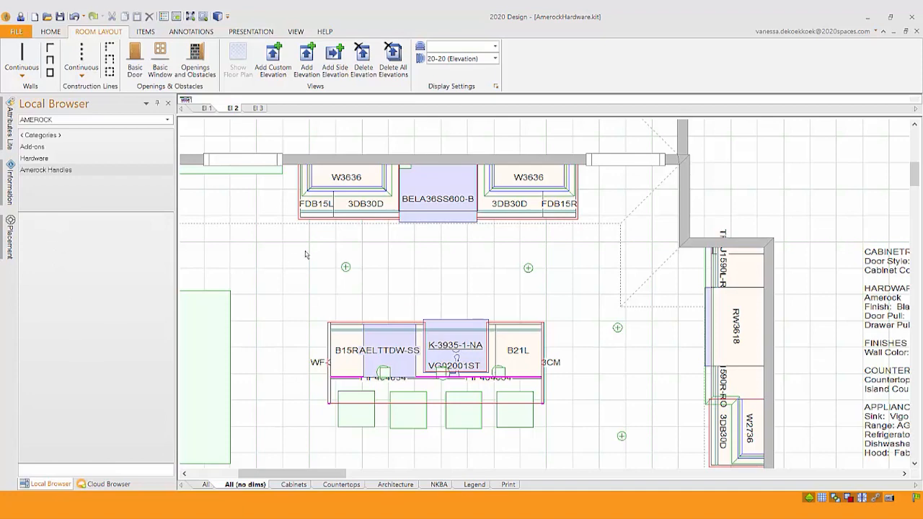
{"action": "left_click", "coordinate": [346, 178]}
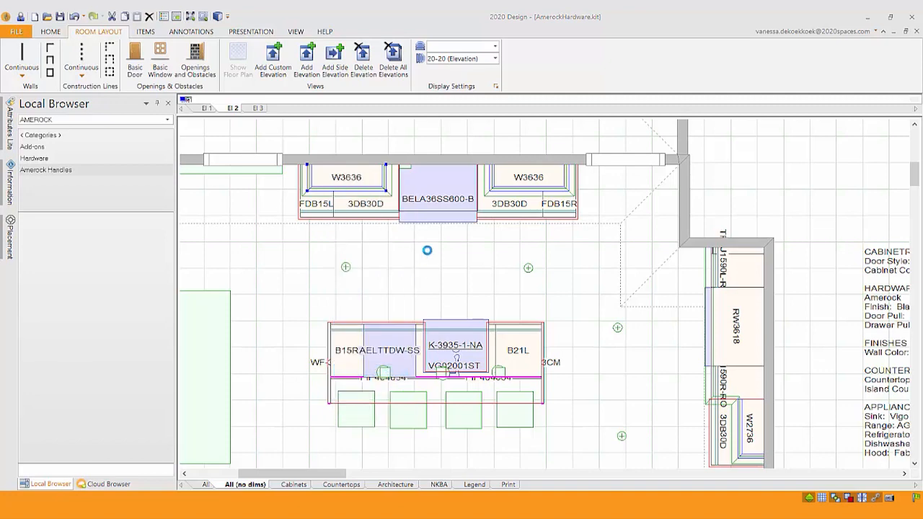
In W3636's attributes, choose the AMEROCK_1 add-on catalog under Add-Ons
{"action": "double_click", "coordinate": [346, 176]}
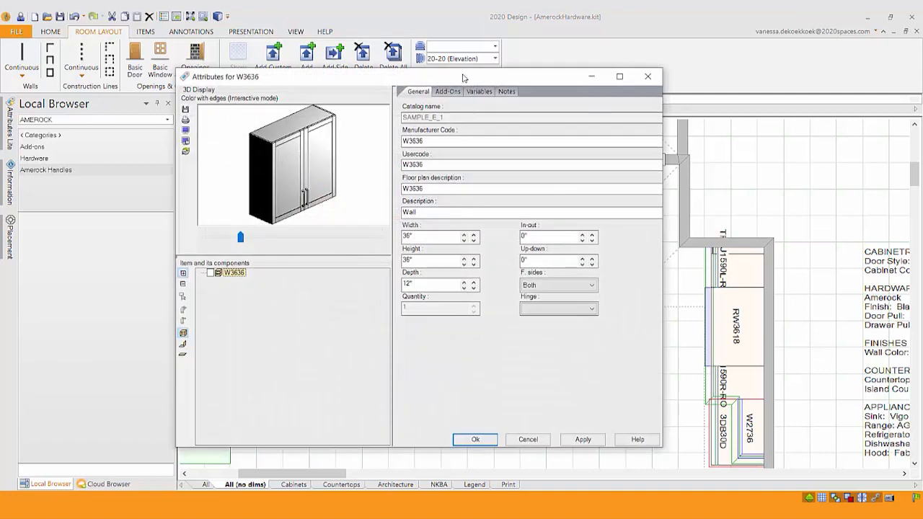
{"action": "left_click", "coordinate": [447, 91]}
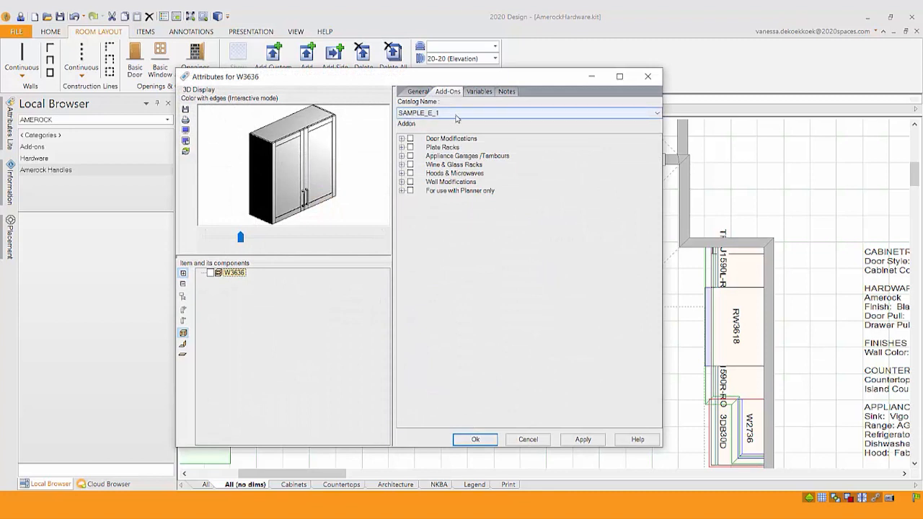
{"action": "left_click", "coordinate": [654, 112]}
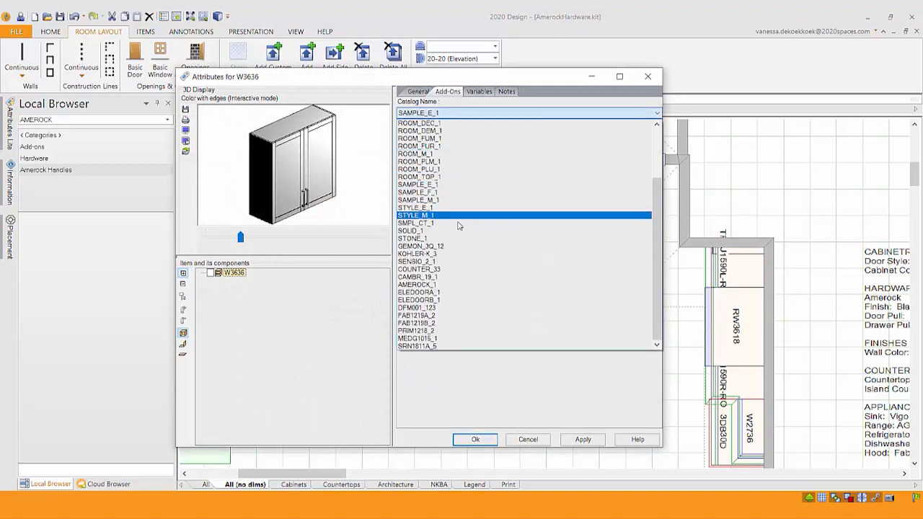
{"action": "left_click", "coordinate": [418, 284]}
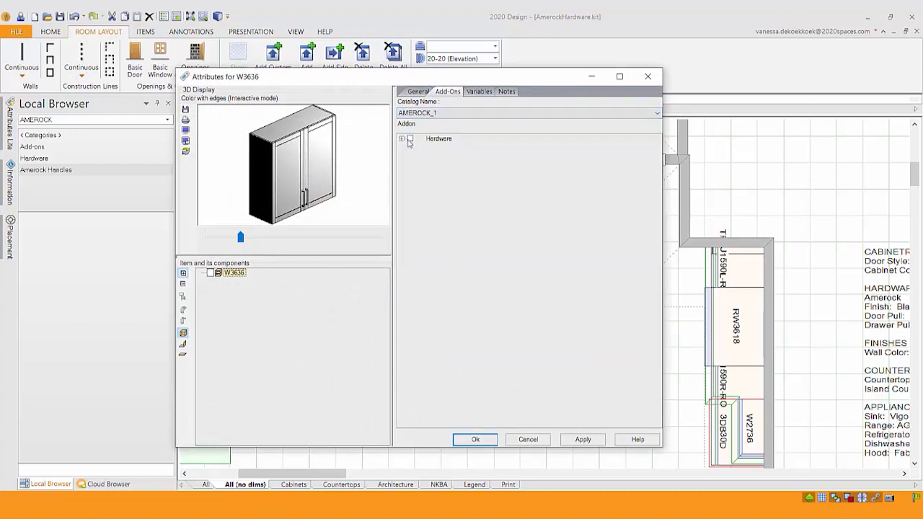
Check Hardware > Amerock Handles for the cabinet and confirm with OK
{"action": "left_click", "coordinate": [401, 138]}
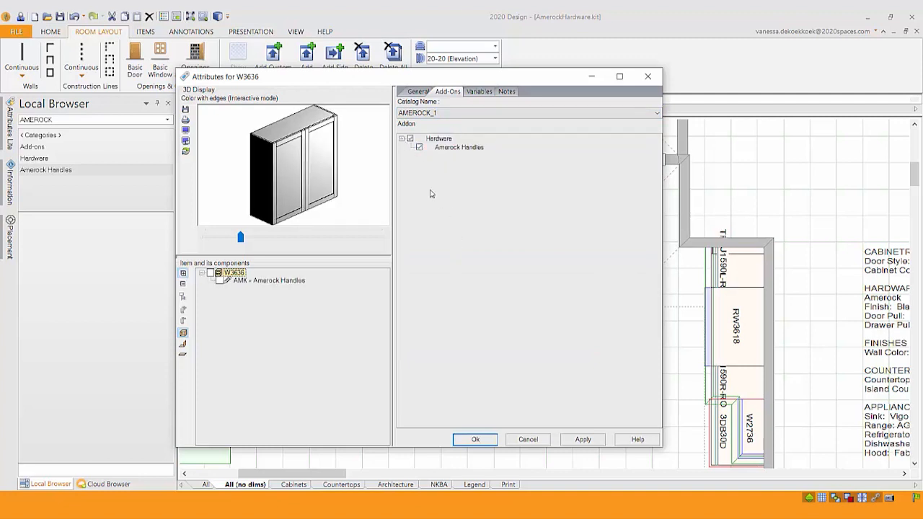
{"action": "left_click", "coordinate": [410, 139]}
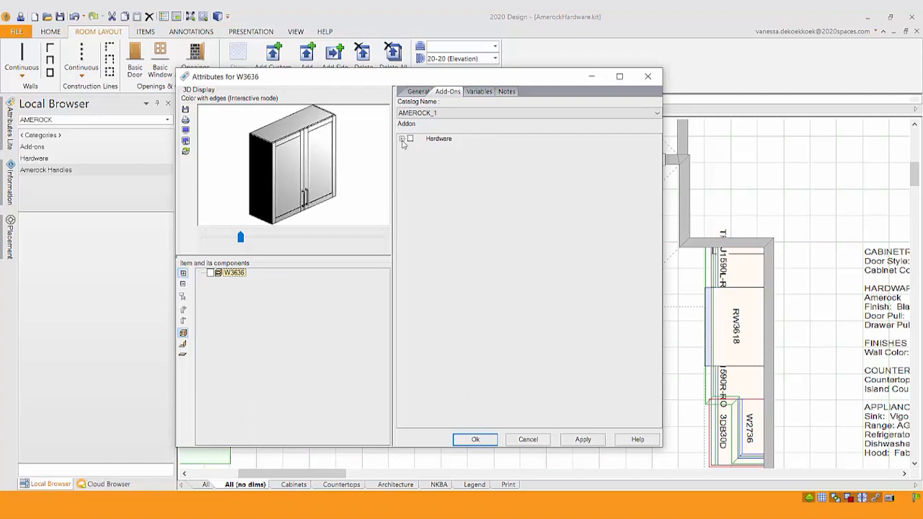
{"action": "left_click", "coordinate": [401, 138]}
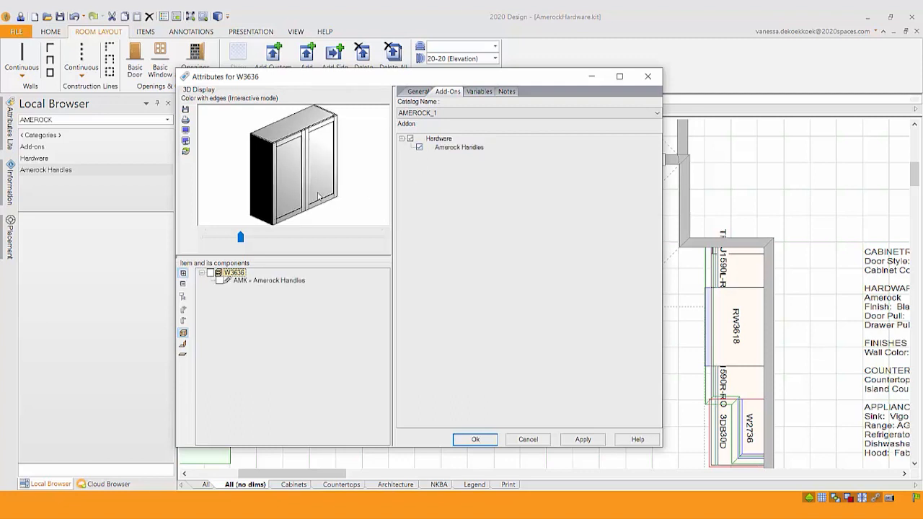
{"action": "left_click", "coordinate": [582, 438]}
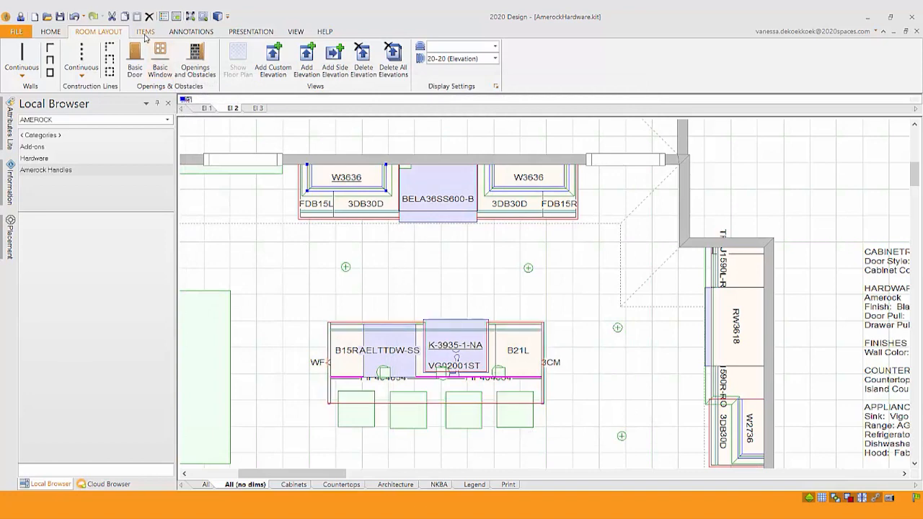
From Items > Styles and Pricing, launch AMEROCK_1's Catalog Styles validation
{"action": "left_click", "coordinate": [144, 32]}
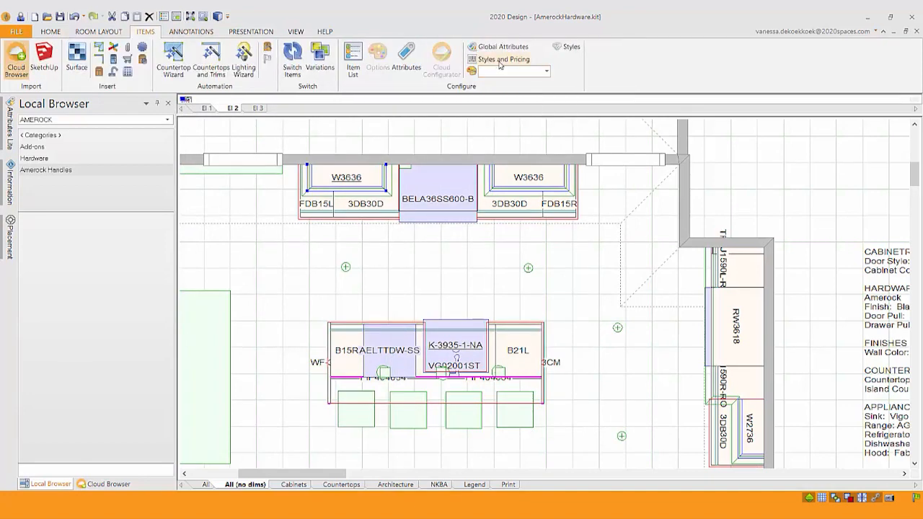
{"action": "left_click", "coordinate": [501, 59]}
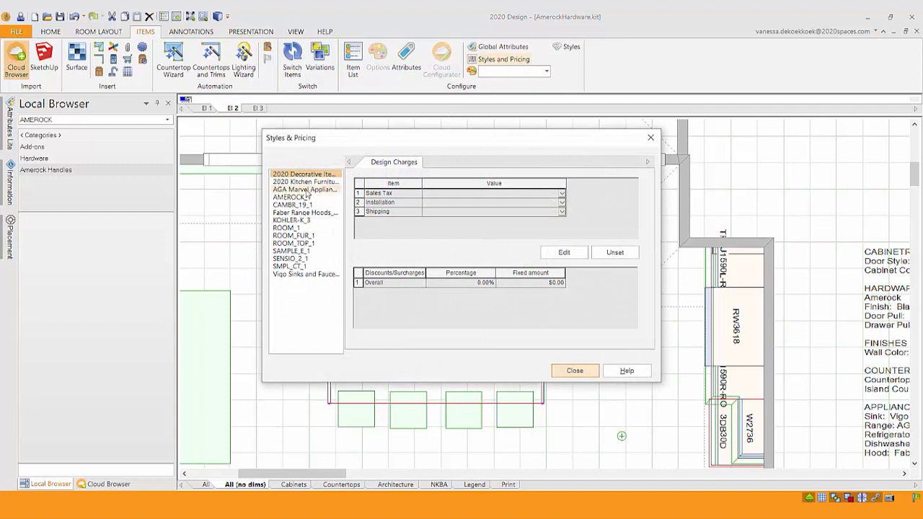
{"action": "left_click", "coordinate": [292, 197]}
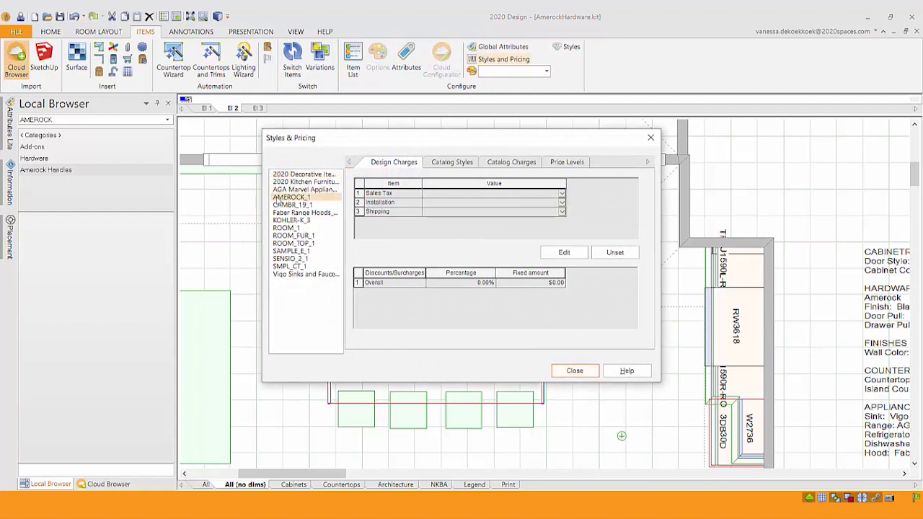
{"action": "left_click", "coordinate": [453, 162]}
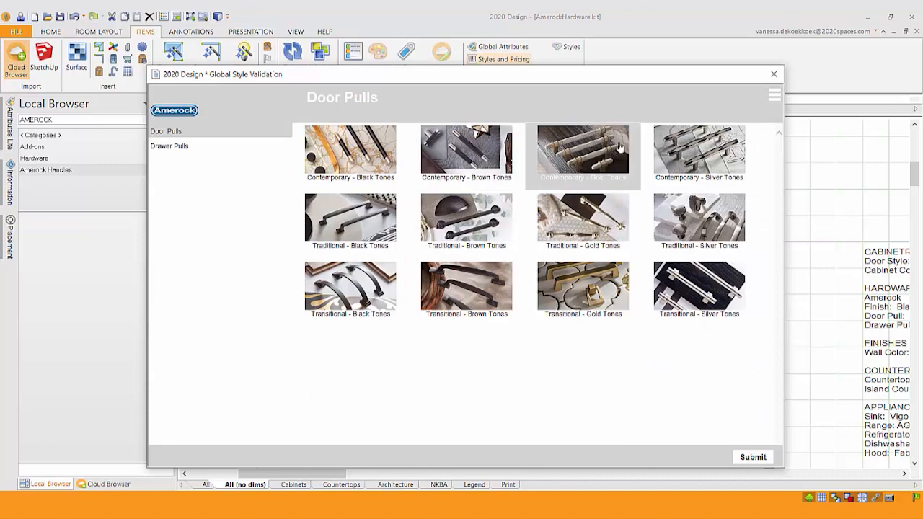
For Door Pulls, pick Contemporary - Black Tones > Black Bronze bar pull 7-9/16 in
{"action": "left_click", "coordinate": [583, 151]}
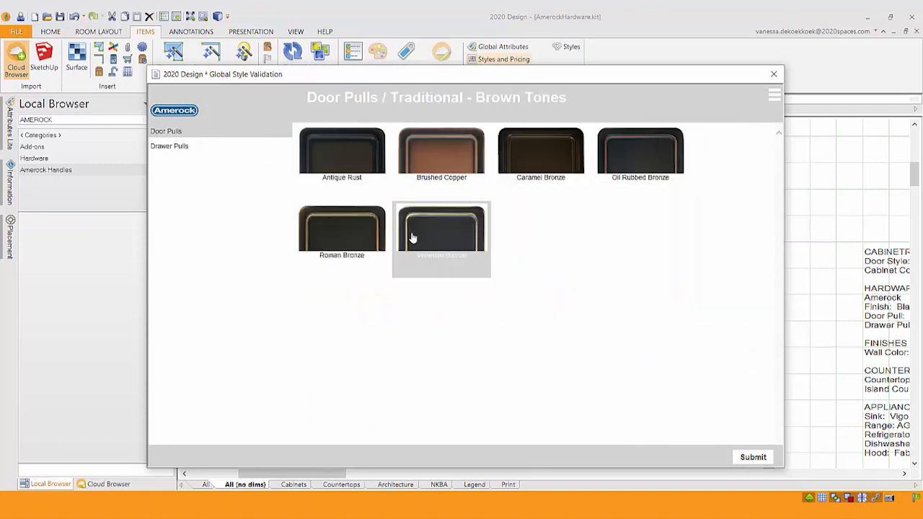
{"action": "left_click", "coordinate": [441, 231]}
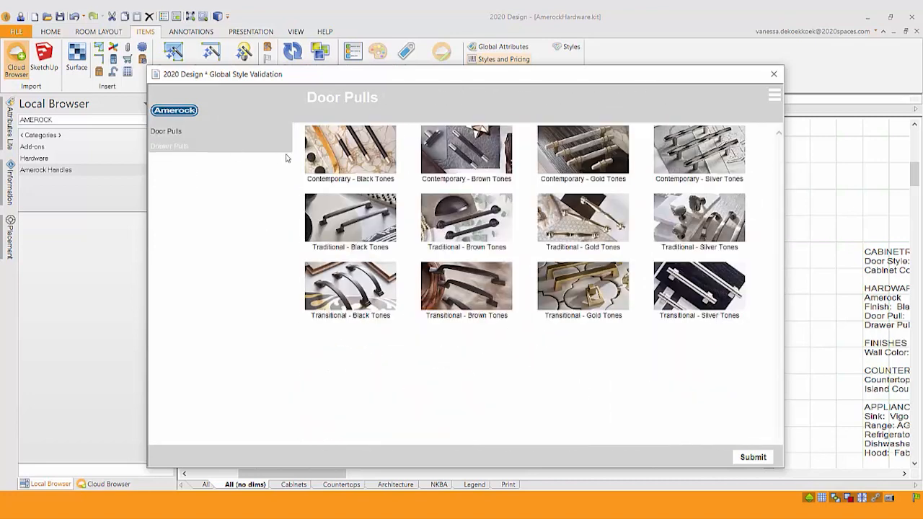
{"action": "left_click", "coordinate": [349, 151]}
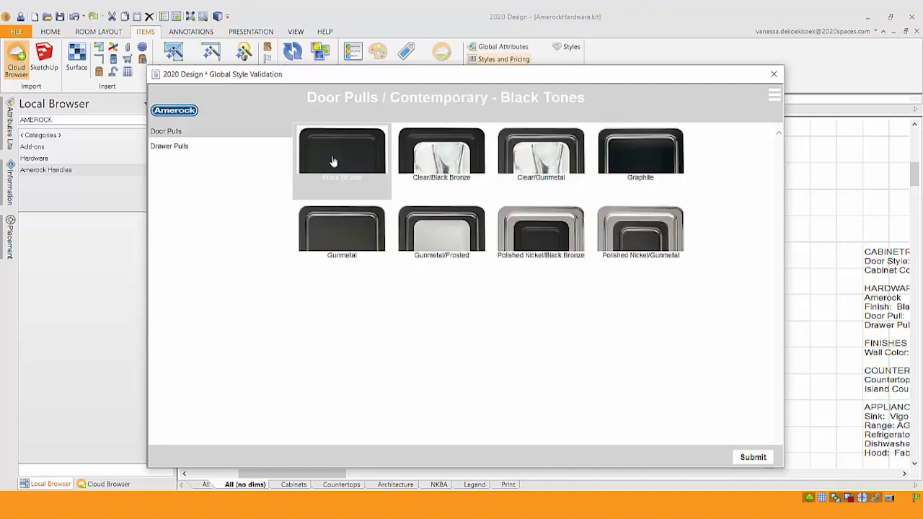
{"action": "mouse_move", "coordinate": [343, 160]}
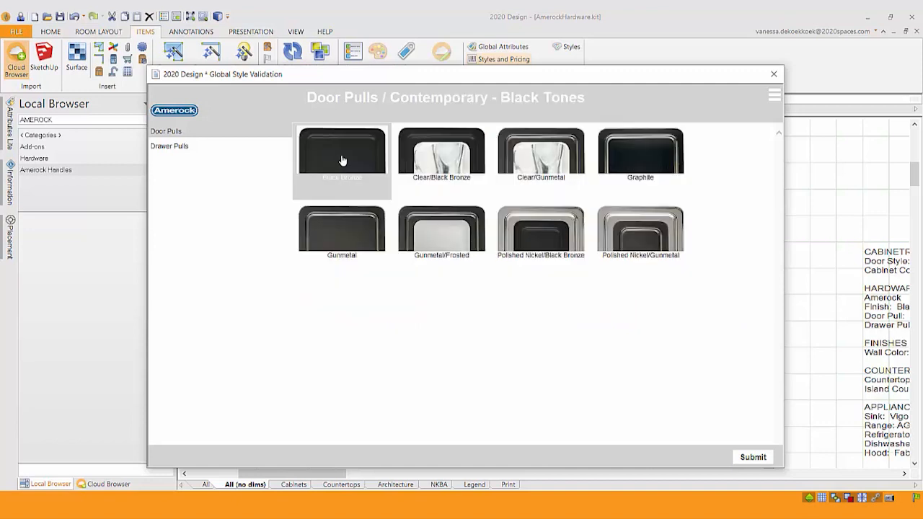
{"action": "left_click", "coordinate": [342, 152]}
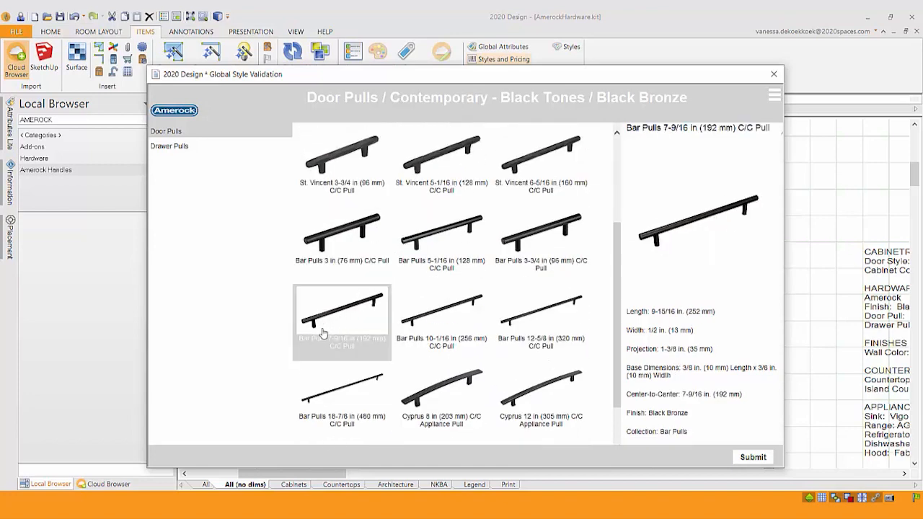
{"action": "mouse_move", "coordinate": [358, 318]}
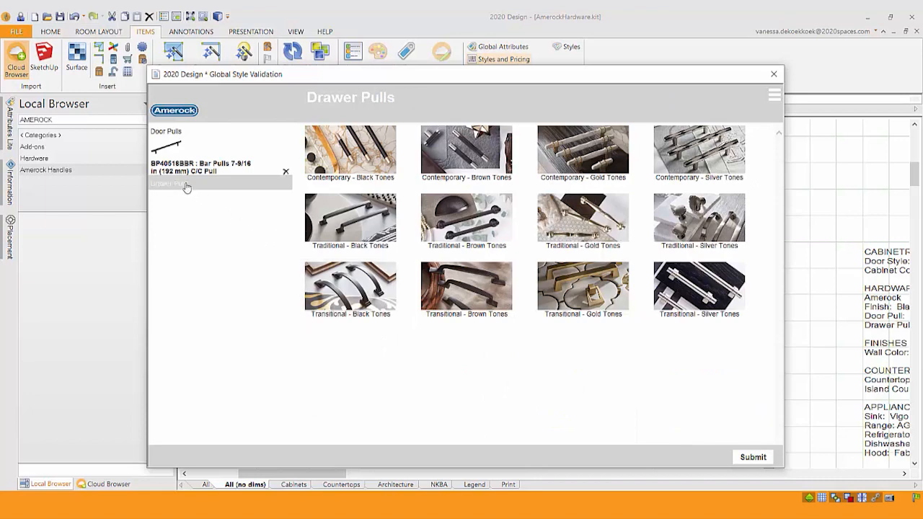
For Drawer Pulls, pick the same Contemporary black bronze 7-9/16 in bar pull
{"action": "left_click", "coordinate": [349, 153]}
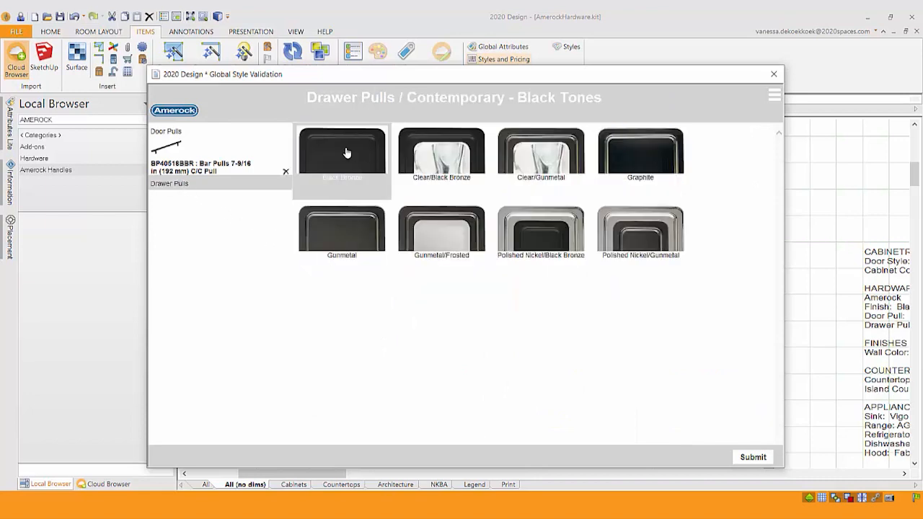
{"action": "left_click", "coordinate": [340, 151]}
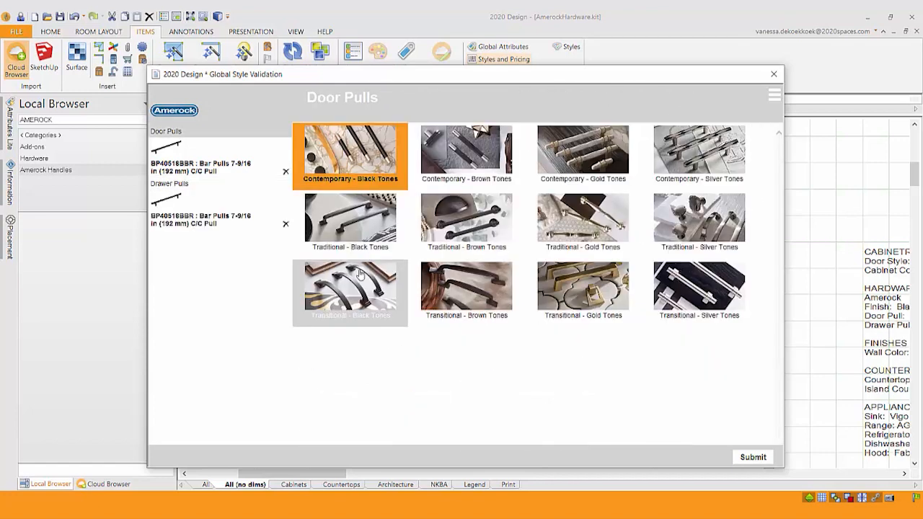
{"action": "mouse_move", "coordinate": [459, 389]}
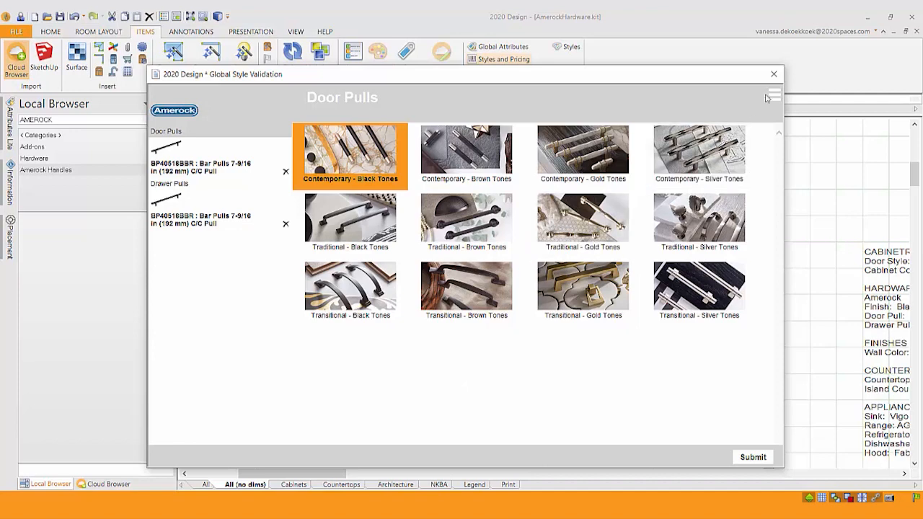
Print the pull selections to Amerock.pdf and review BP40518BBR in Acrobat Reader
{"action": "left_click", "coordinate": [773, 95]}
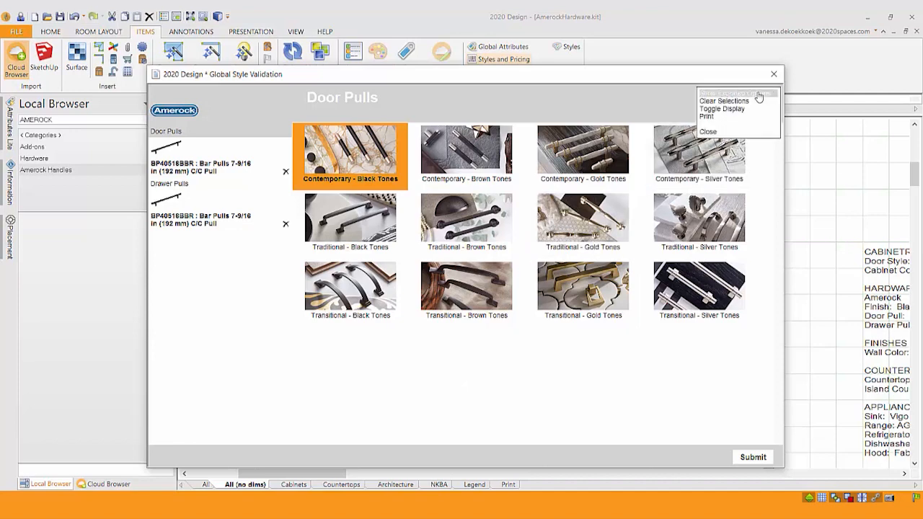
{"action": "mouse_move", "coordinate": [735, 92]}
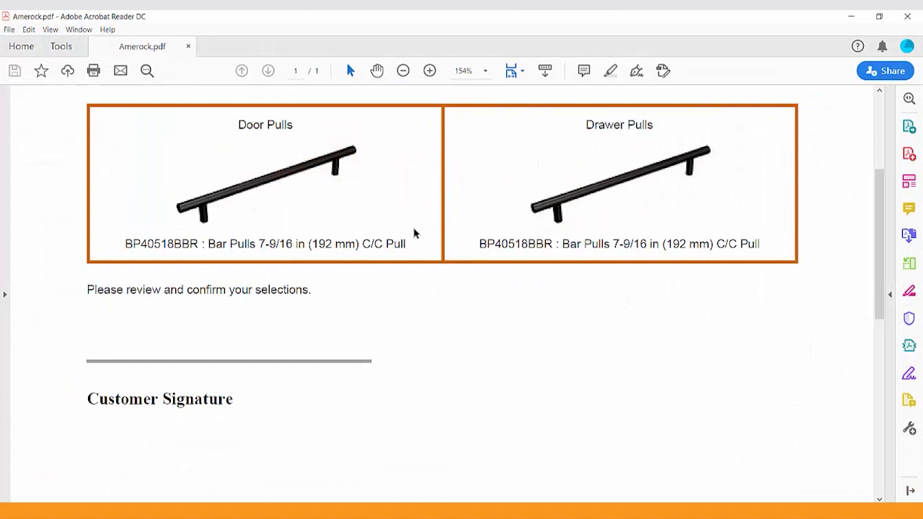
{"action": "mouse_move", "coordinate": [462, 288]}
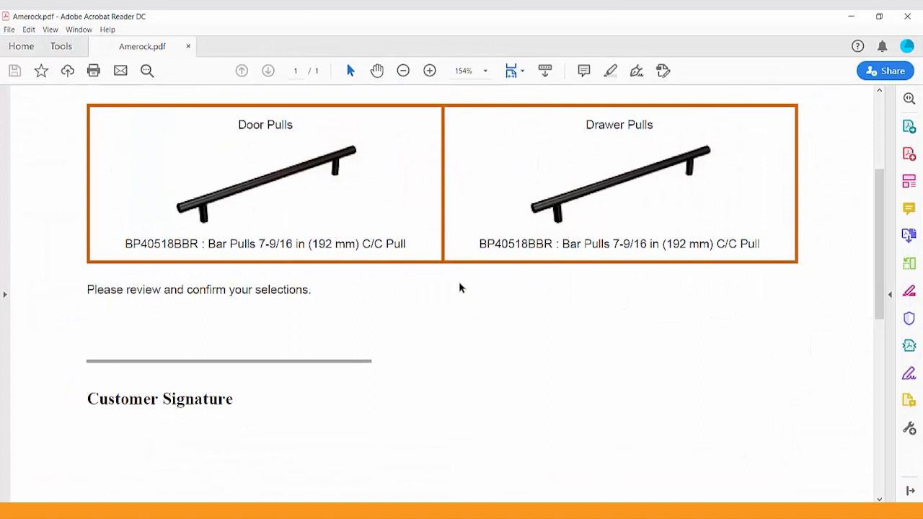
{"action": "mouse_move", "coordinate": [547, 245]}
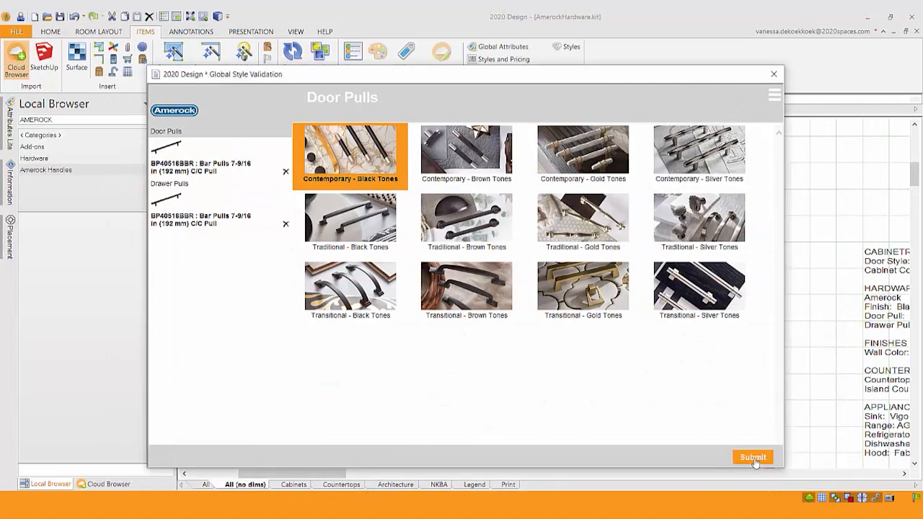
Submit the pull choices as catalog styles and rotate W3636's preview to check its handles
{"action": "left_click", "coordinate": [753, 457]}
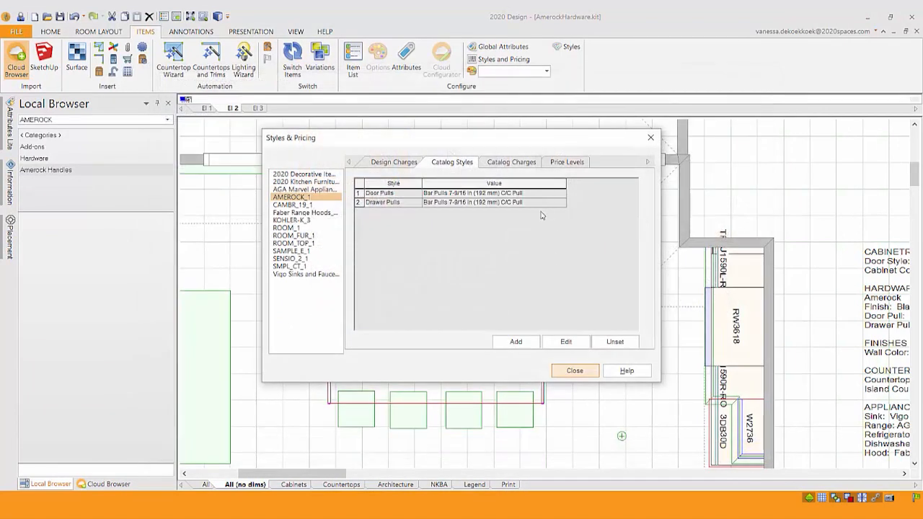
{"action": "left_click", "coordinate": [574, 370]}
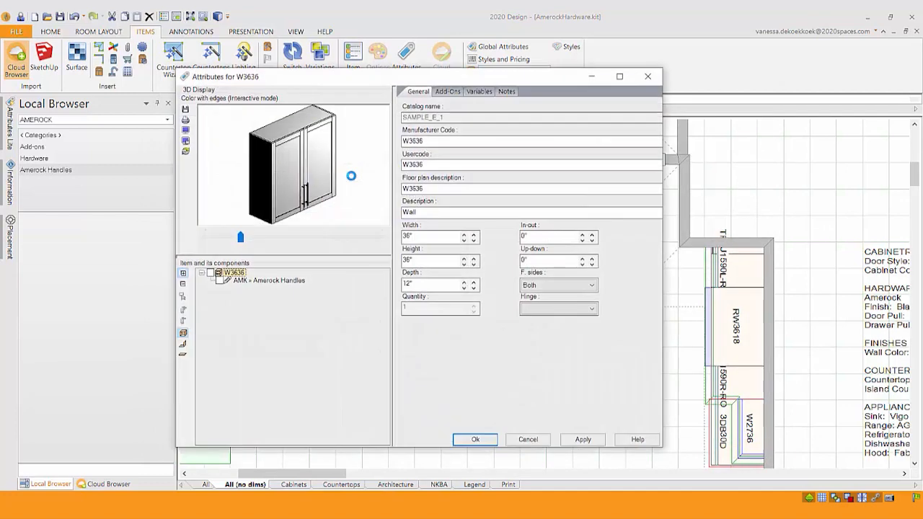
{"action": "left_click_drag", "start_coordinate": [352, 176], "coordinate": [291, 166]}
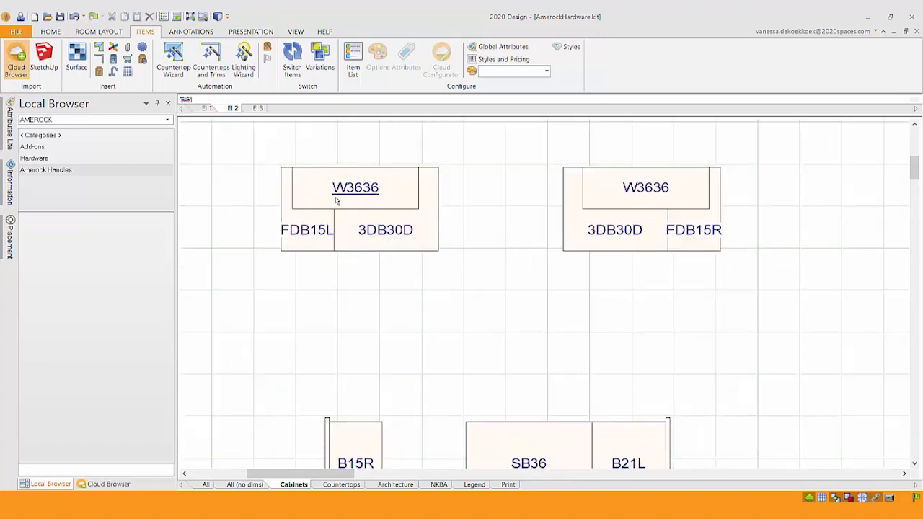
{"action": "mouse_move", "coordinate": [366, 200]}
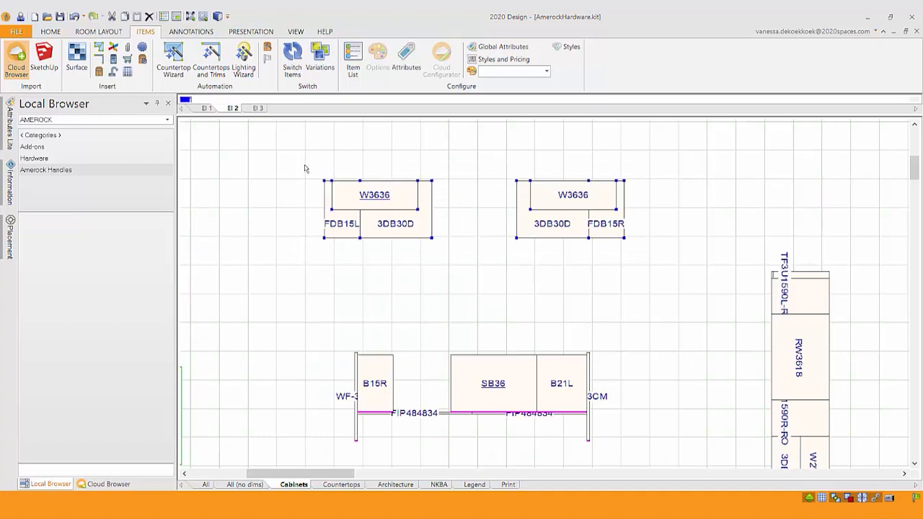
{"action": "mouse_move", "coordinate": [630, 196]}
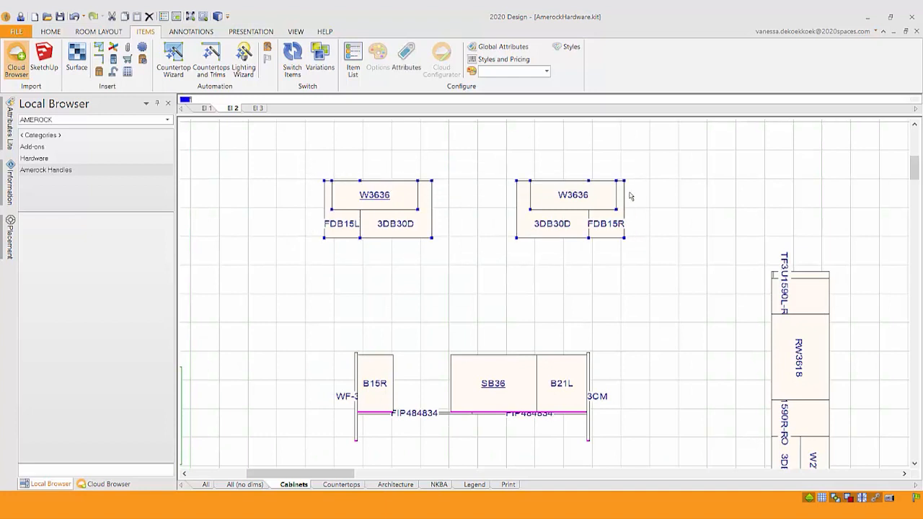
Via shared Attributes, add the AMEROCK hardware add-on to the selected W3636 groups
{"action": "right_click", "coordinate": [594, 201]}
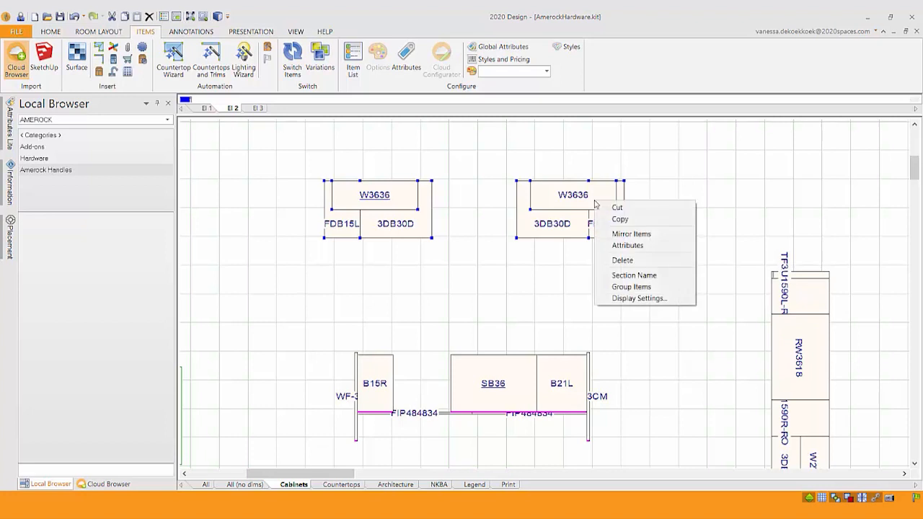
{"action": "mouse_move", "coordinate": [640, 245]}
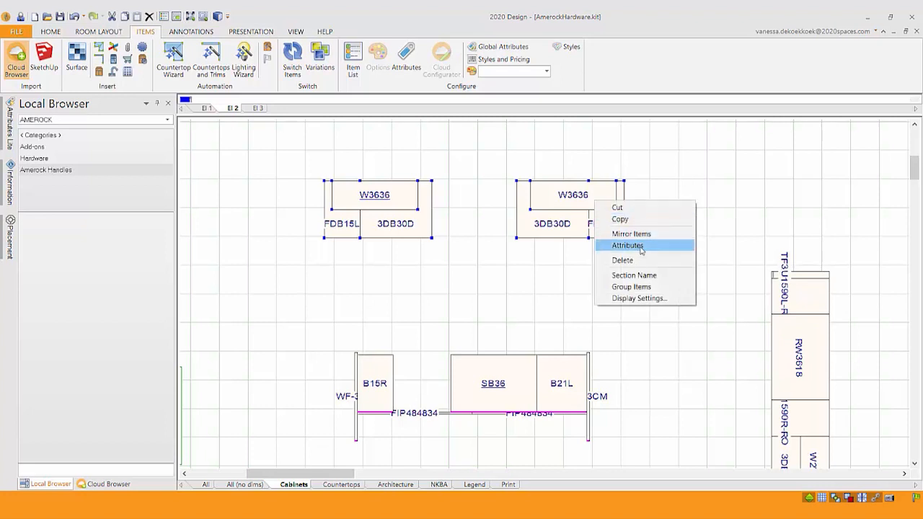
{"action": "left_click", "coordinate": [627, 245]}
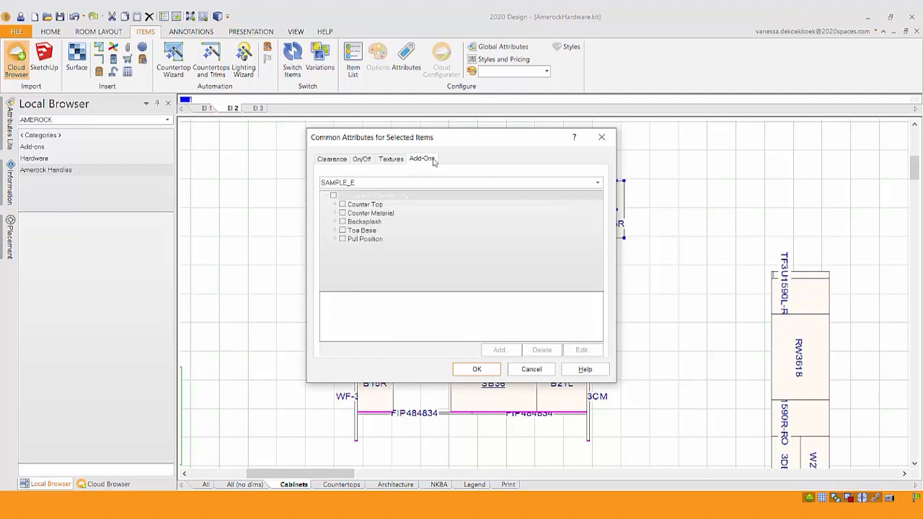
{"action": "mouse_move", "coordinate": [383, 181]}
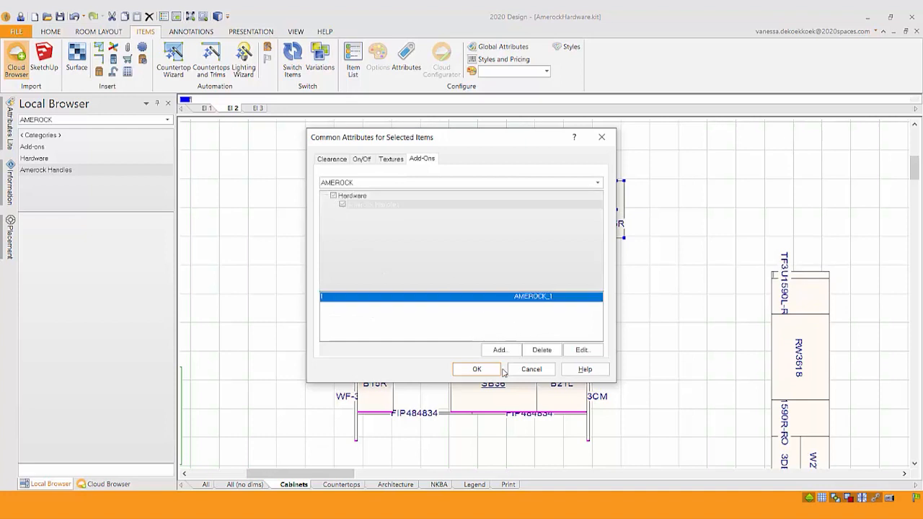
{"action": "left_click", "coordinate": [476, 369]}
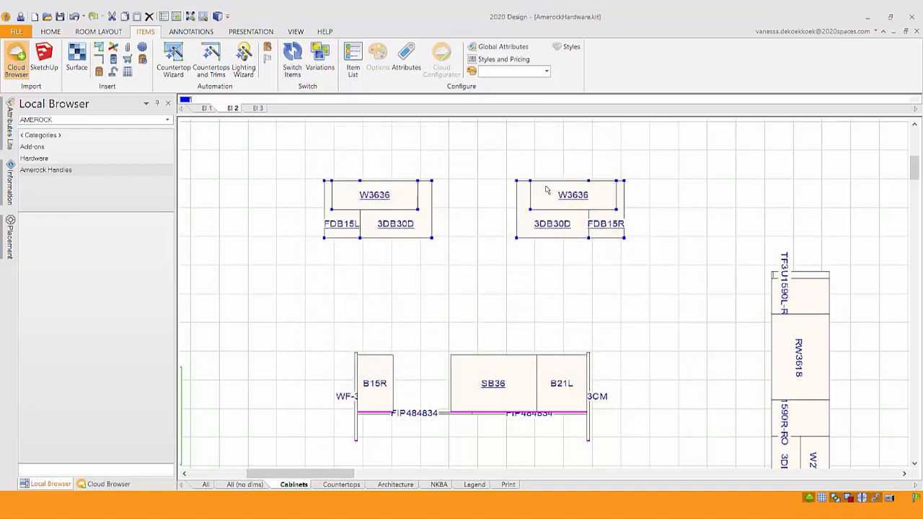
{"action": "mouse_move", "coordinate": [685, 300]}
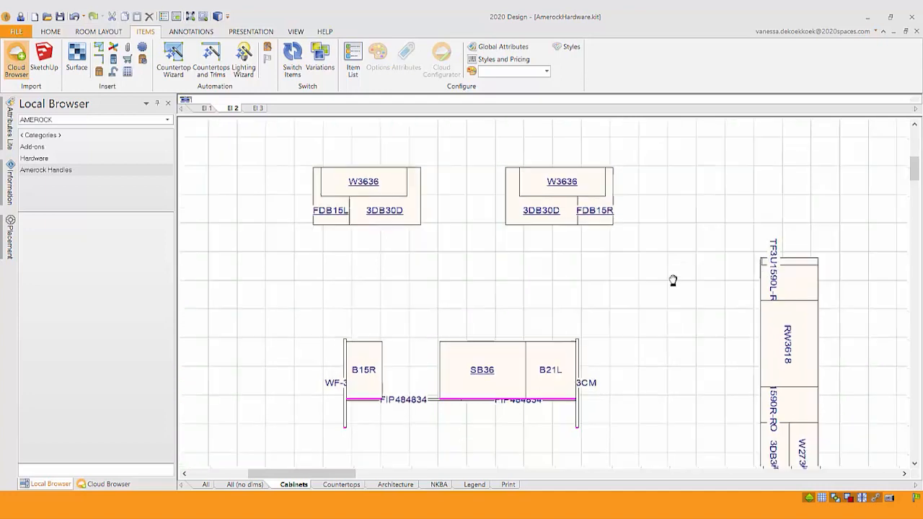
Select the island sink base cabinet run and Shift-add the right-wall cabinets
{"action": "scroll", "scroll_direction": "down", "scroll_amount": 3}
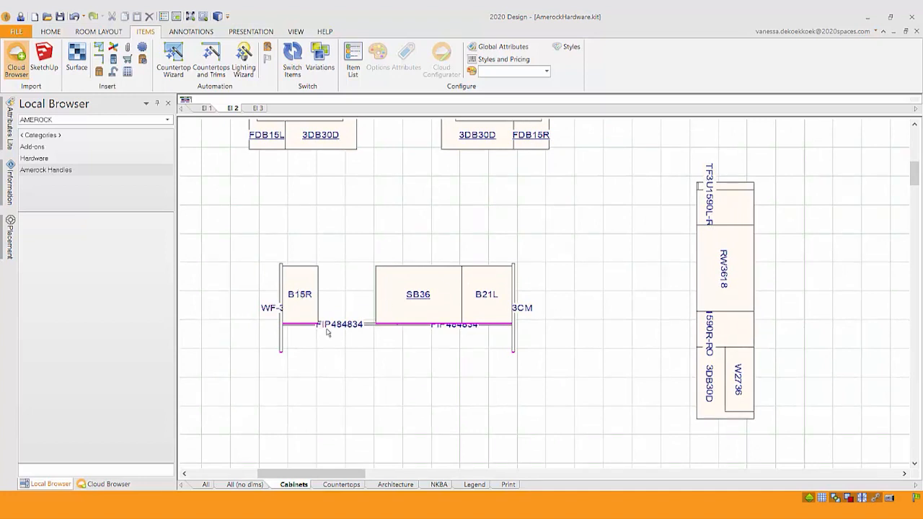
{"action": "mouse_move", "coordinate": [329, 326]}
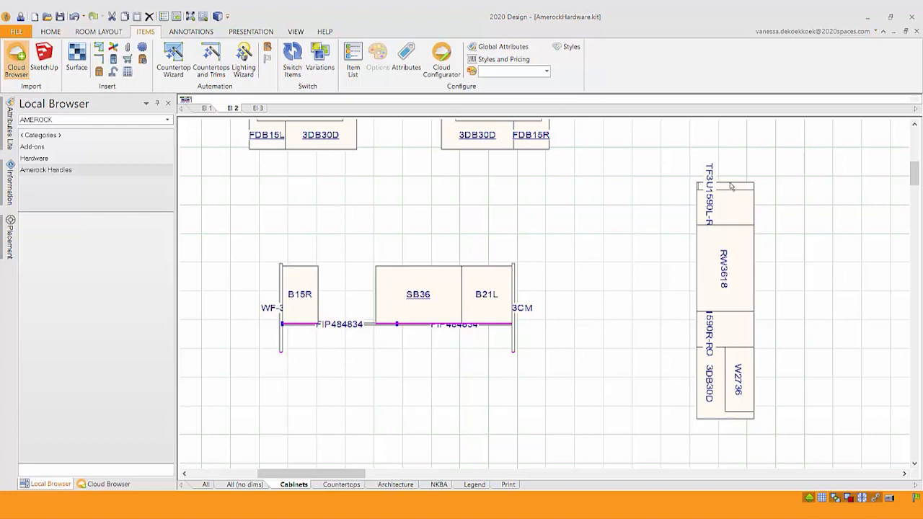
{"action": "left_click", "coordinate": [724, 194]}
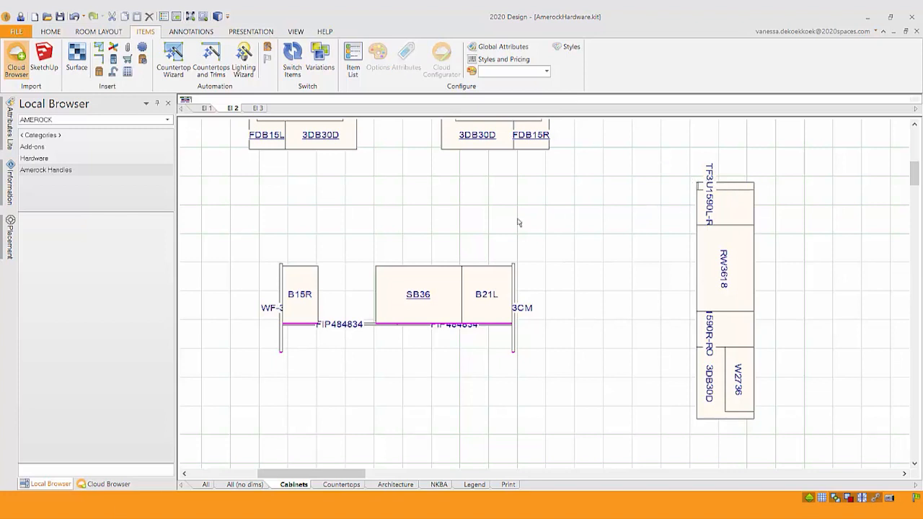
{"action": "left_click_drag", "start_coordinate": [519, 222], "coordinate": [540, 368]}
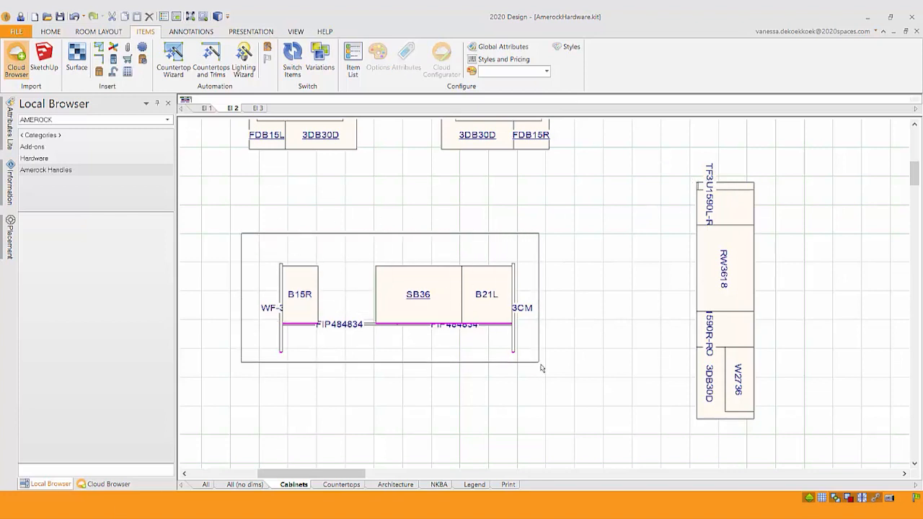
{"action": "right_click", "coordinate": [497, 286]}
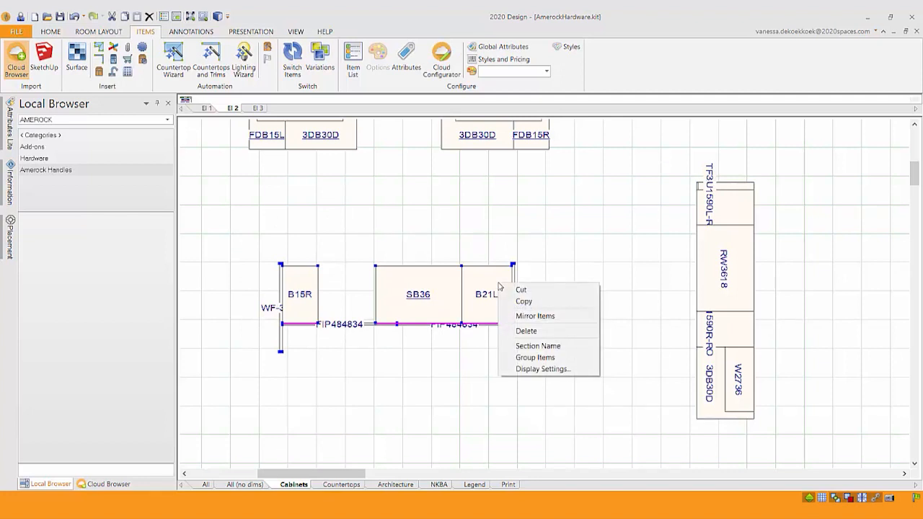
{"action": "left_click", "coordinate": [473, 223]}
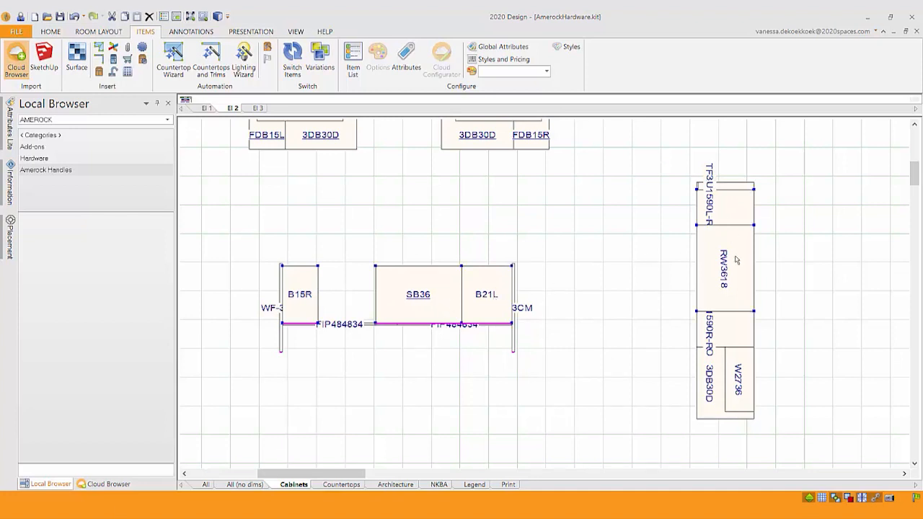
{"action": "left_click", "coordinate": [724, 382]}
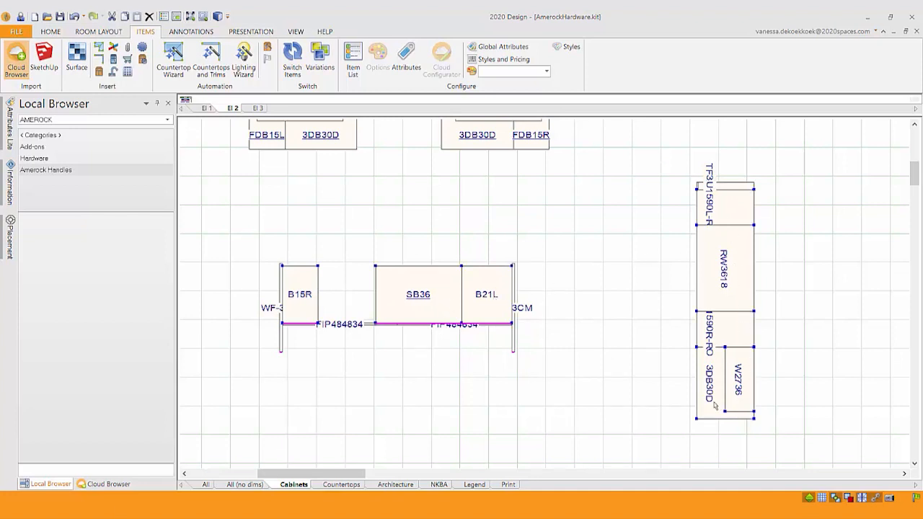
Via shared Attributes, confirm the AMEROCK_1 hardware add-on for all selected cabinets
{"action": "right_click", "coordinate": [743, 296]}
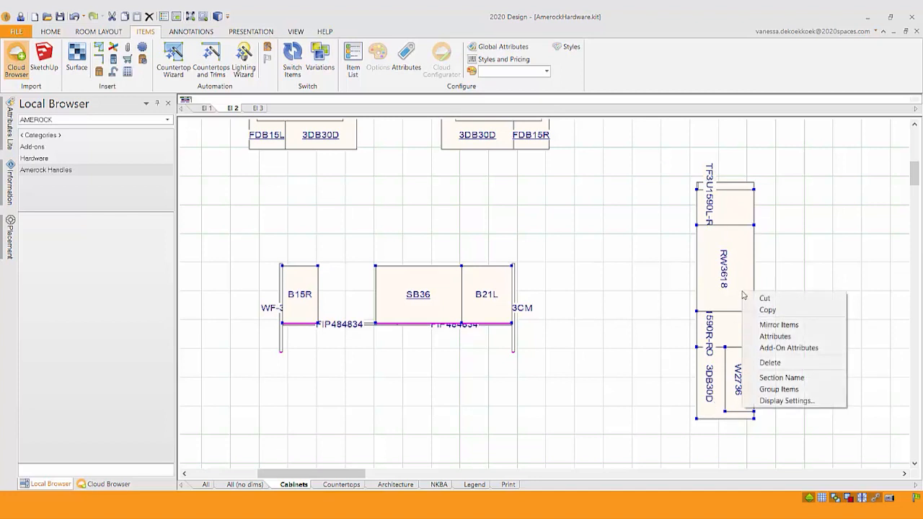
{"action": "left_click", "coordinate": [774, 336]}
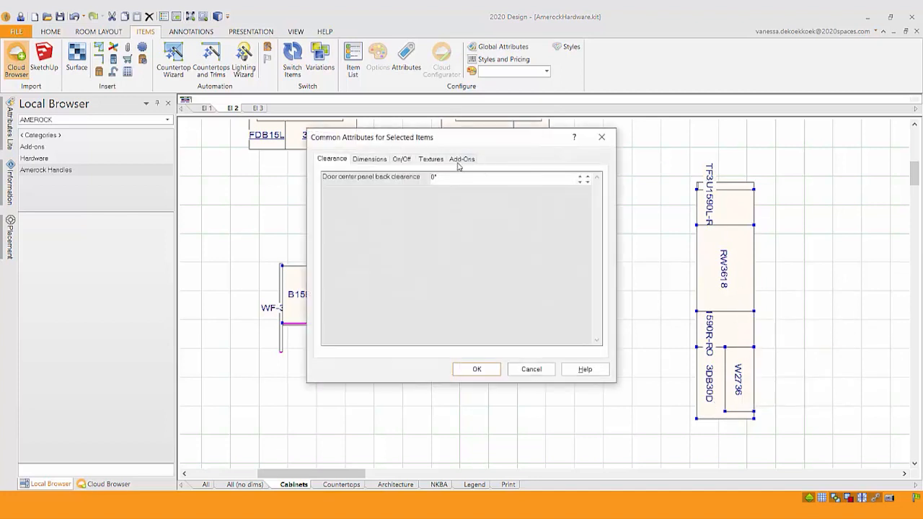
{"action": "left_click", "coordinate": [462, 159]}
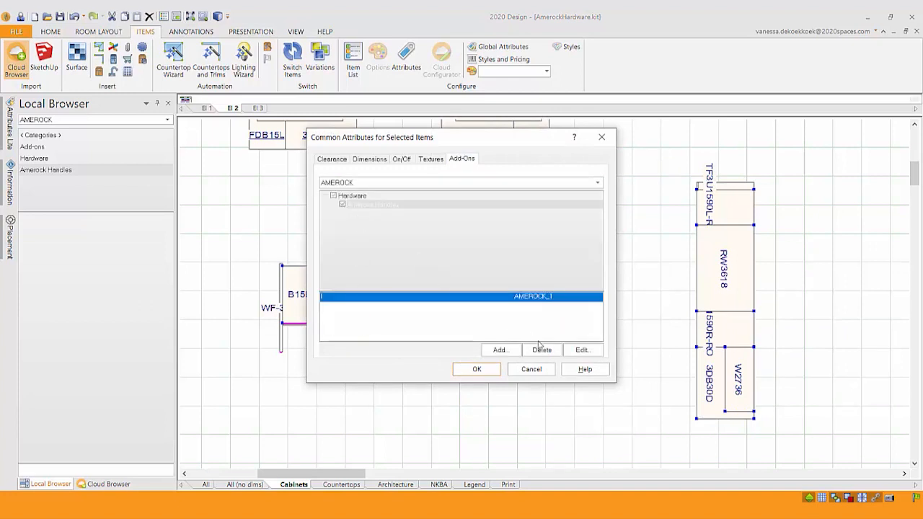
{"action": "left_click", "coordinate": [476, 370]}
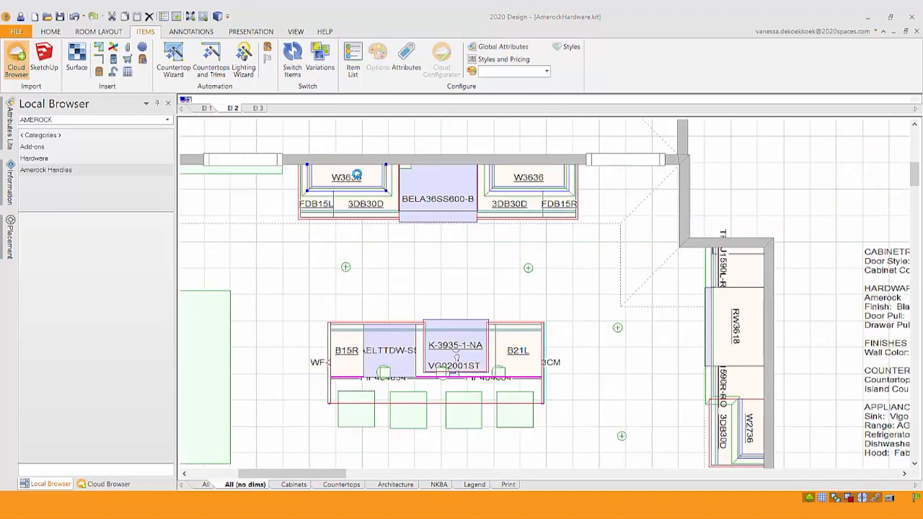
Set W3636's Pull position variable to Side/Bottom/Vert under Variables > Quantity
{"action": "double_click", "coordinate": [346, 176]}
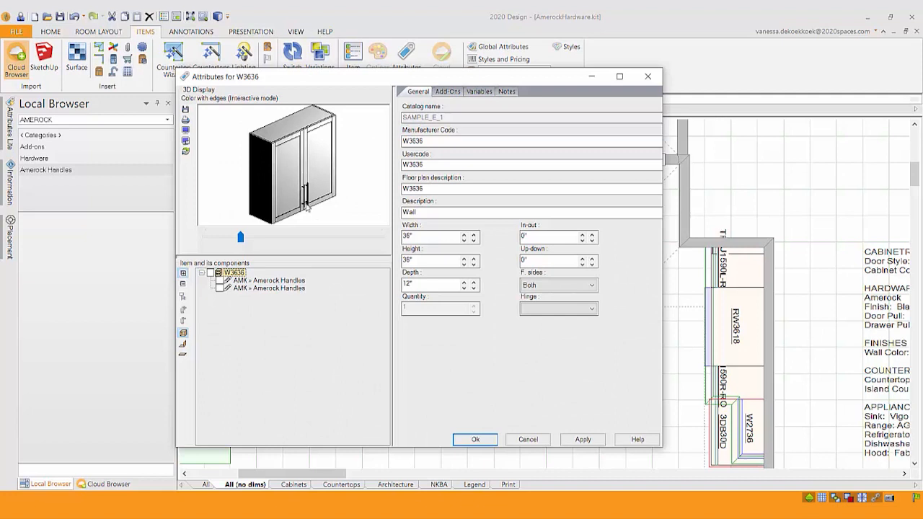
{"action": "mouse_move", "coordinate": [450, 103]}
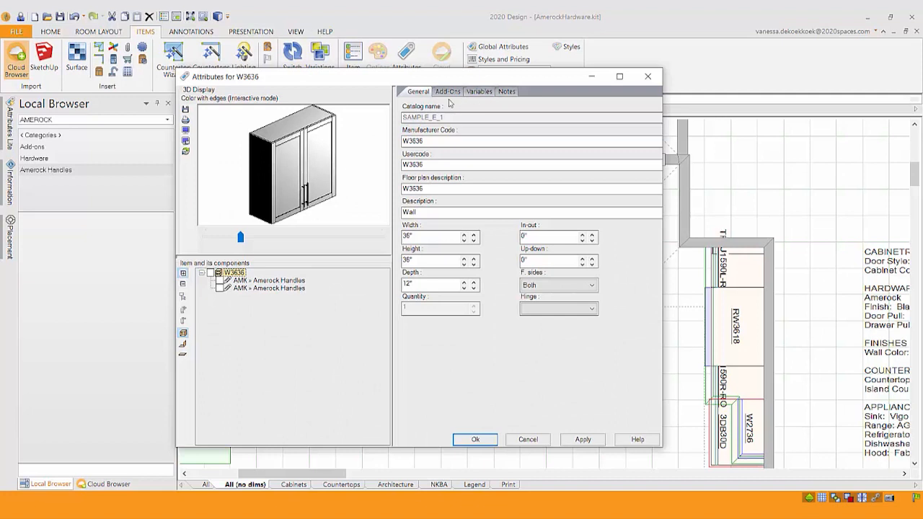
{"action": "left_click", "coordinate": [478, 93]}
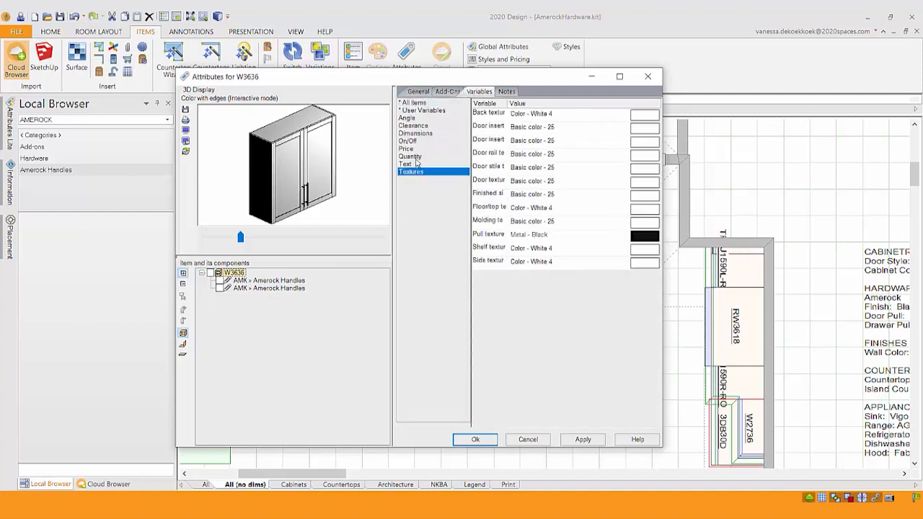
{"action": "left_click", "coordinate": [410, 156]}
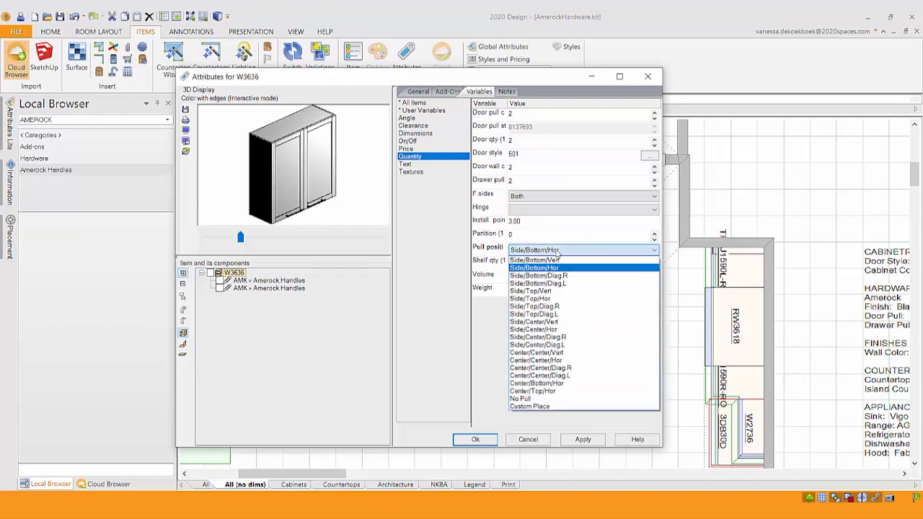
{"action": "left_click", "coordinate": [534, 260]}
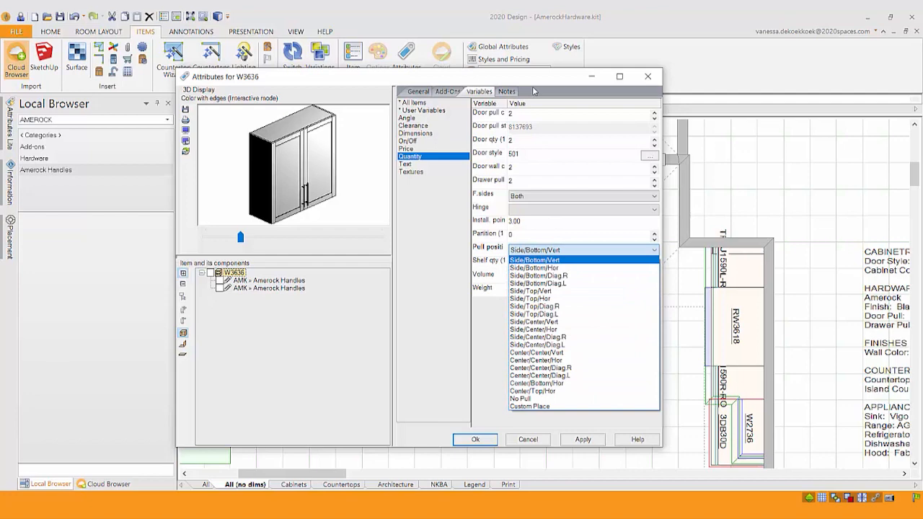
{"action": "left_click", "coordinate": [535, 259]}
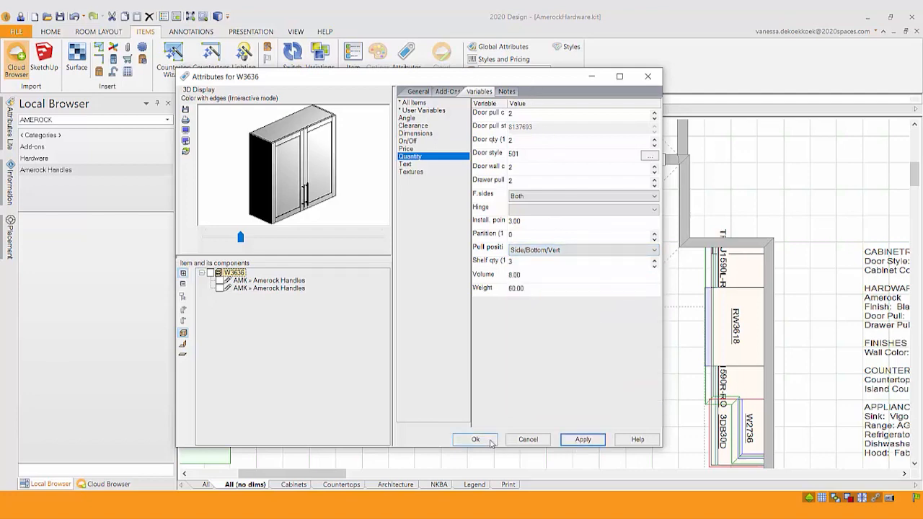
{"action": "left_click", "coordinate": [474, 440]}
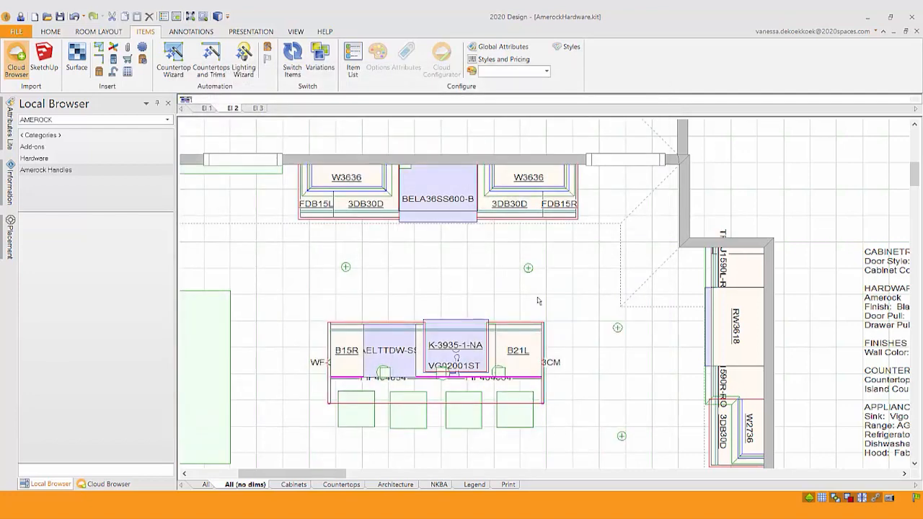
Generate an Item List report from Presentation > Reports
{"action": "left_click", "coordinate": [251, 32]}
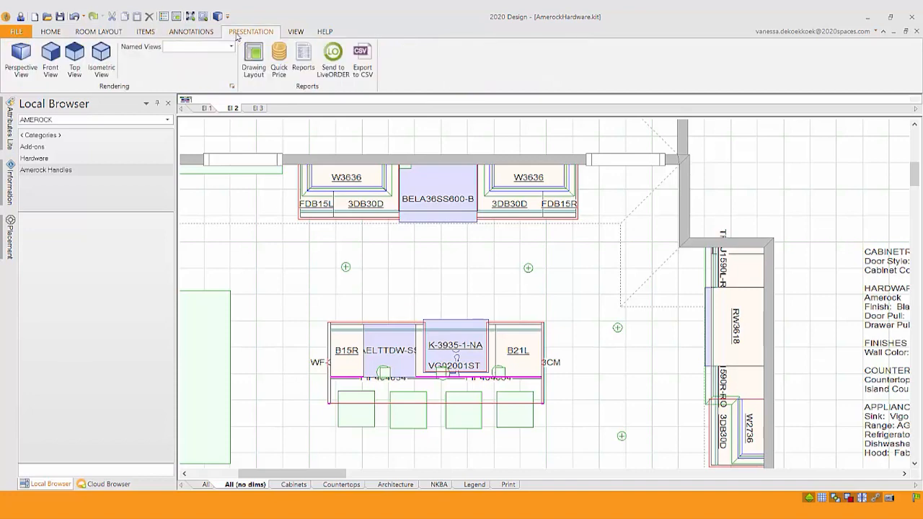
{"action": "left_click", "coordinate": [303, 58]}
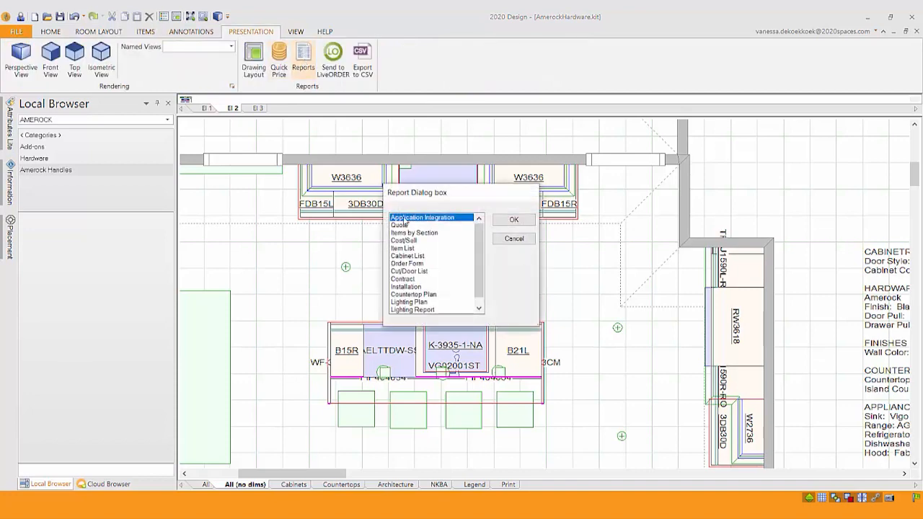
{"action": "left_click", "coordinate": [402, 248]}
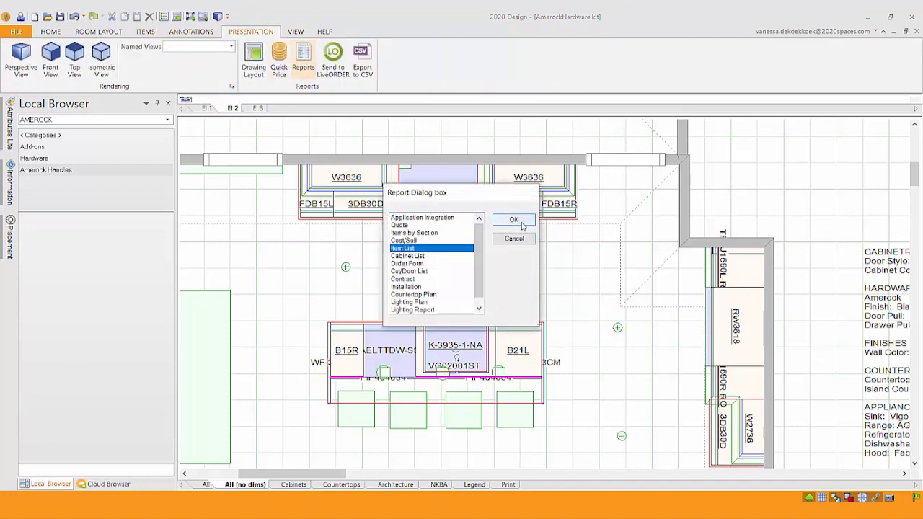
{"action": "left_click", "coordinate": [514, 219]}
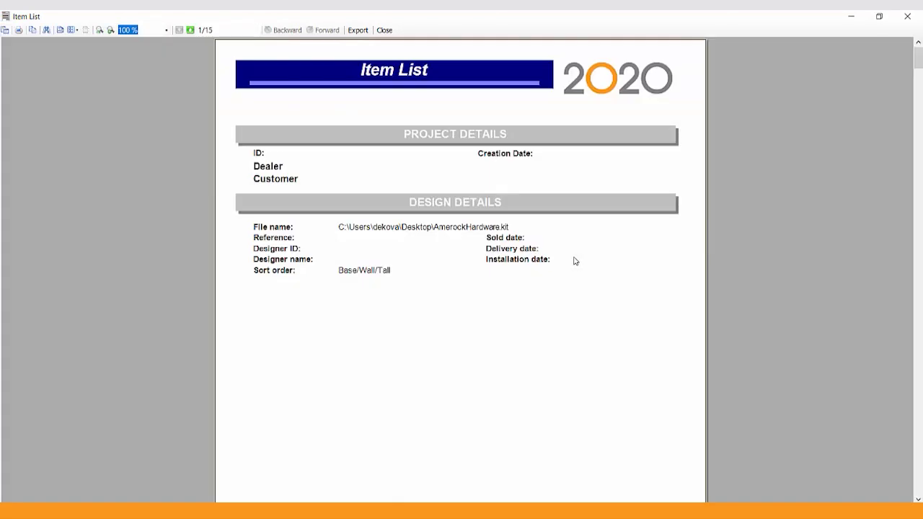
Scroll the Item List report to the Amerock catalog section with BP40518BBR bar pulls
{"action": "scroll", "scroll_direction": "down", "scroll_amount": 3}
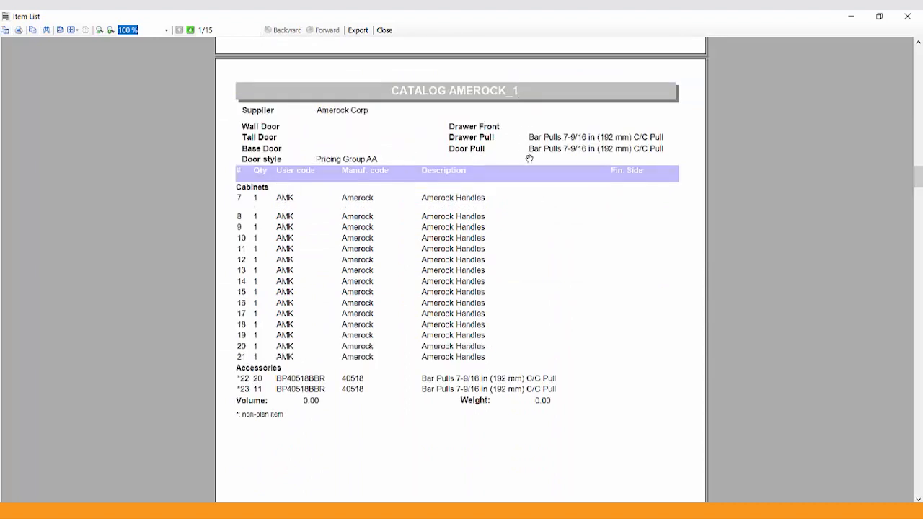
{"action": "mouse_move", "coordinate": [248, 248]}
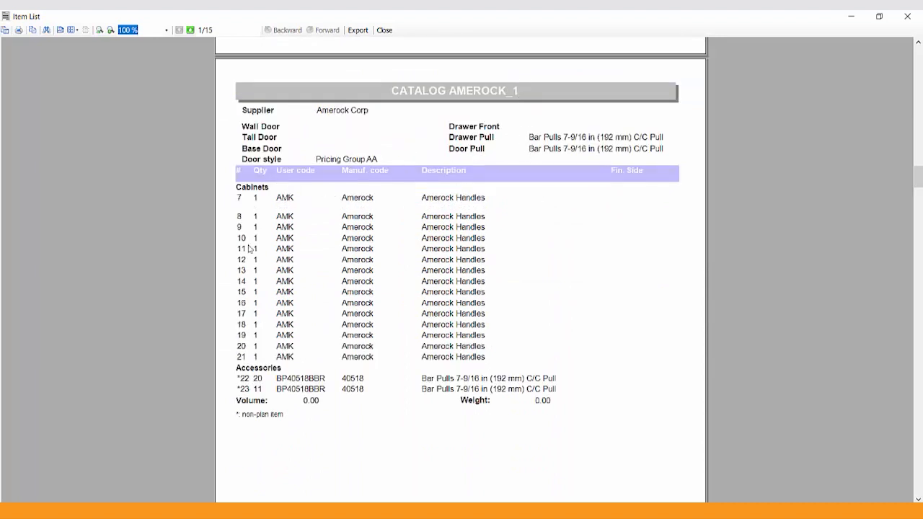
{"action": "mouse_move", "coordinate": [251, 402]}
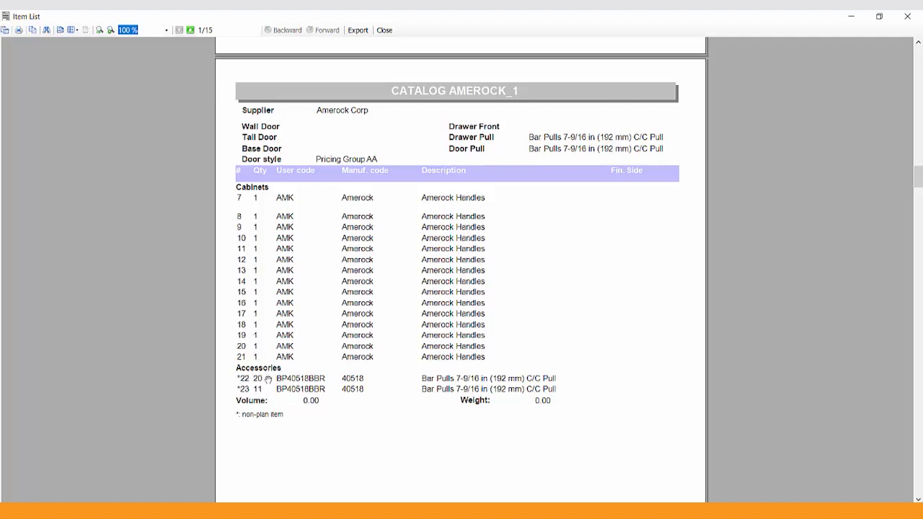
{"action": "mouse_move", "coordinate": [572, 411]}
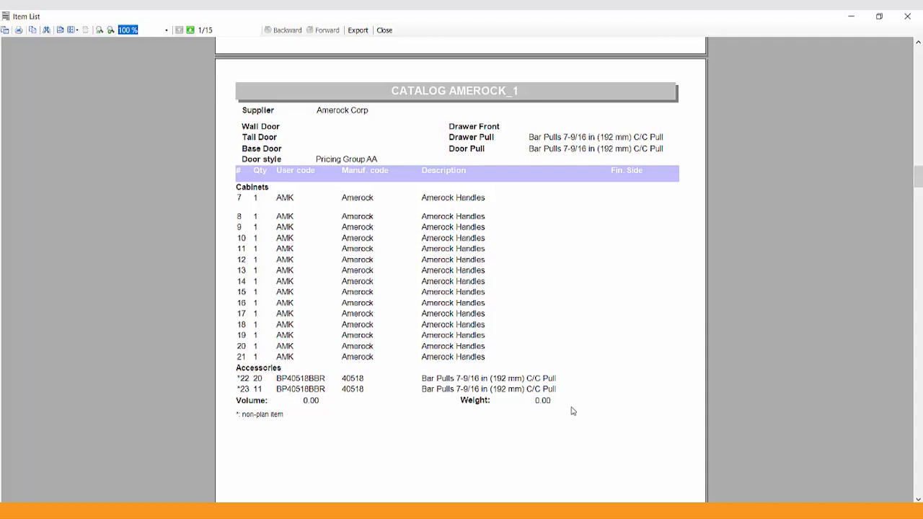
{"action": "mouse_move", "coordinate": [597, 435]}
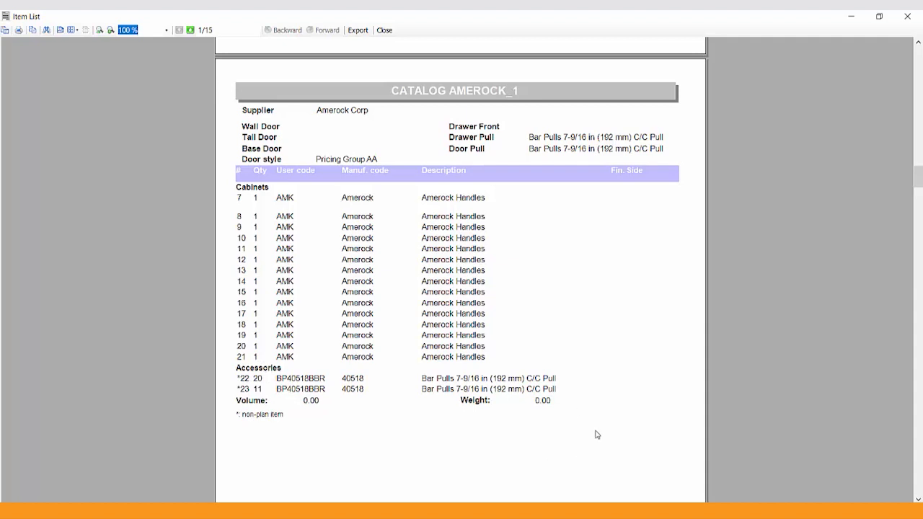
{"action": "mouse_move", "coordinate": [695, 369]}
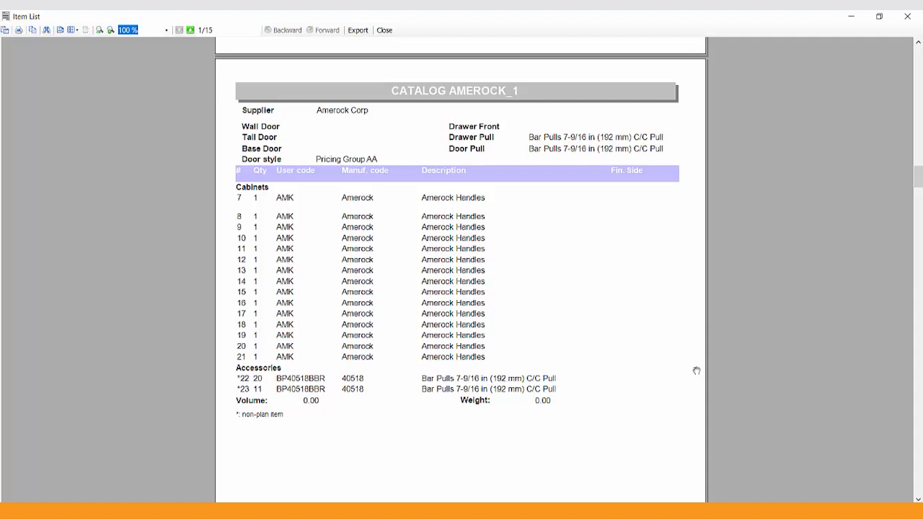